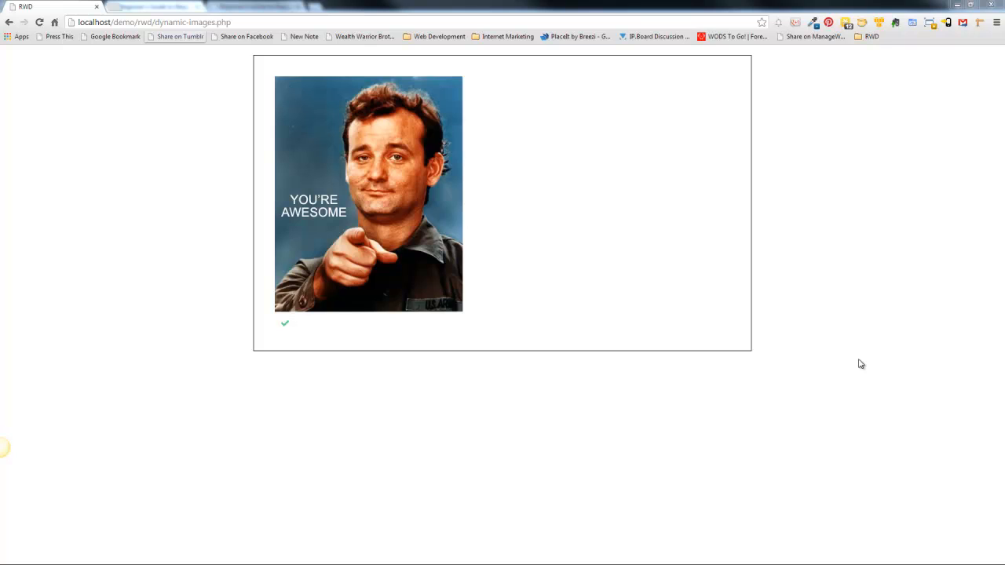
mouse_move(619, 201)
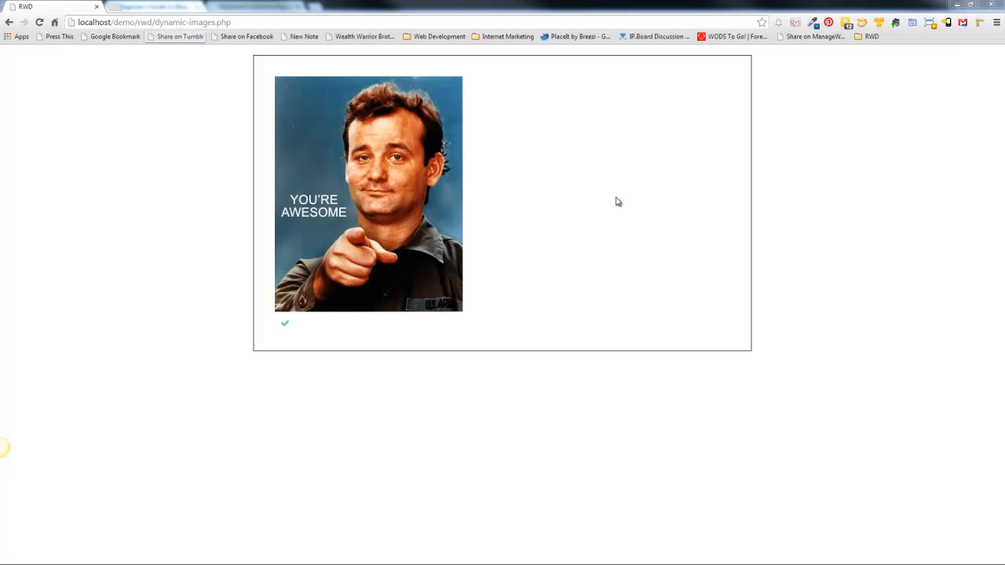
mouse_move(667, 144)
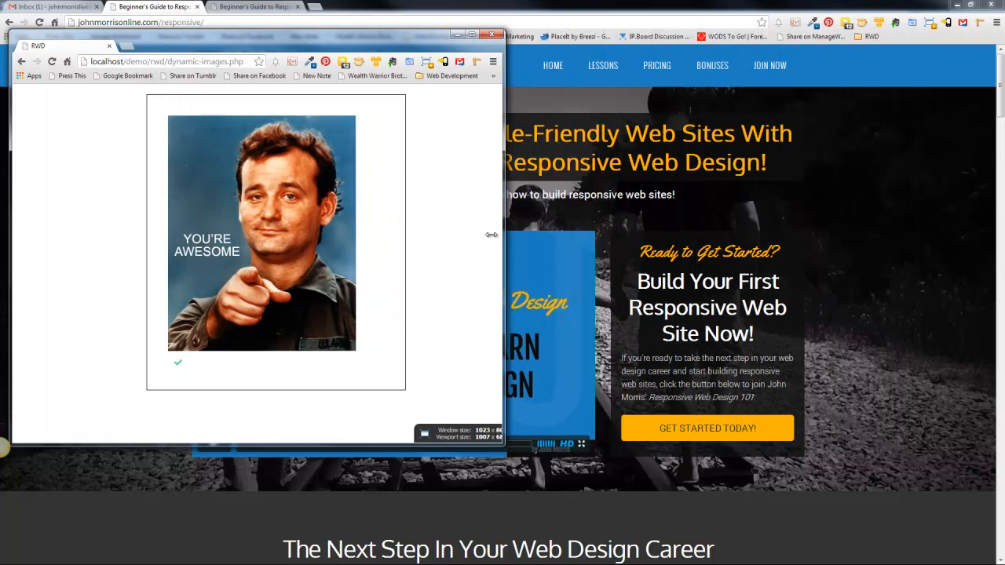
Narrow the Chrome window to about 640px to see the photo overflow its box, then return to the editor.
drag(501, 239, 459, 239)
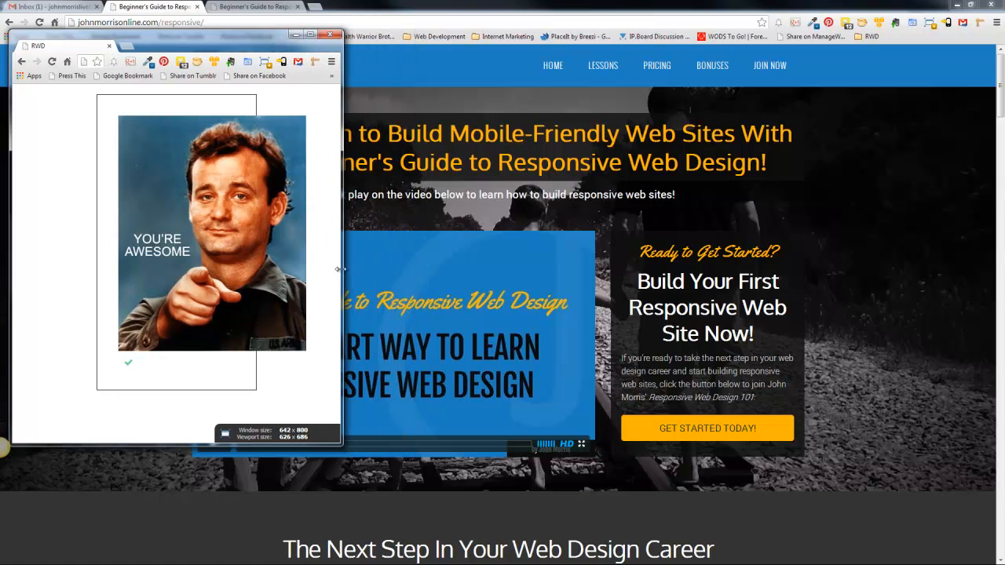
drag(339, 270, 336, 270)
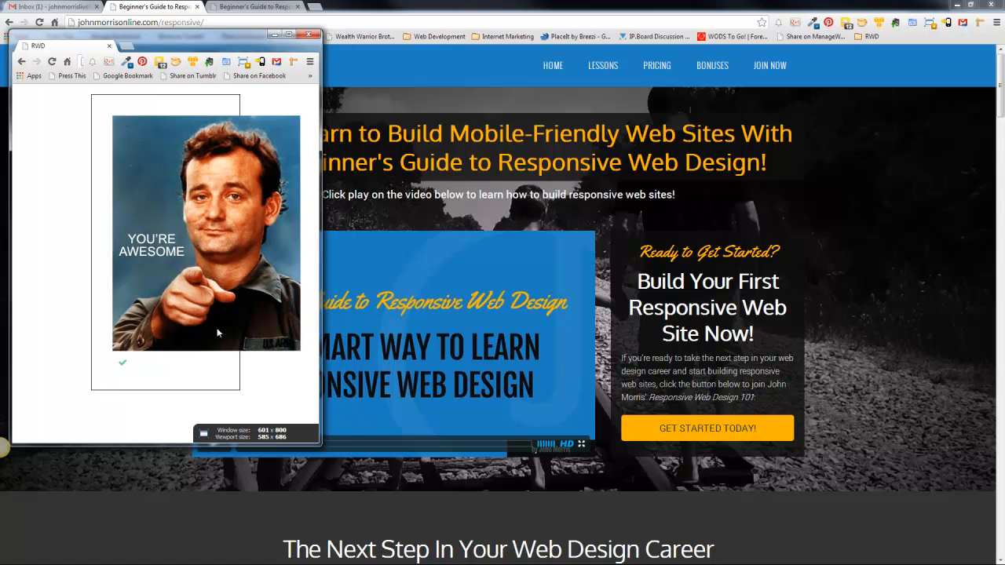
mouse_move(385, 437)
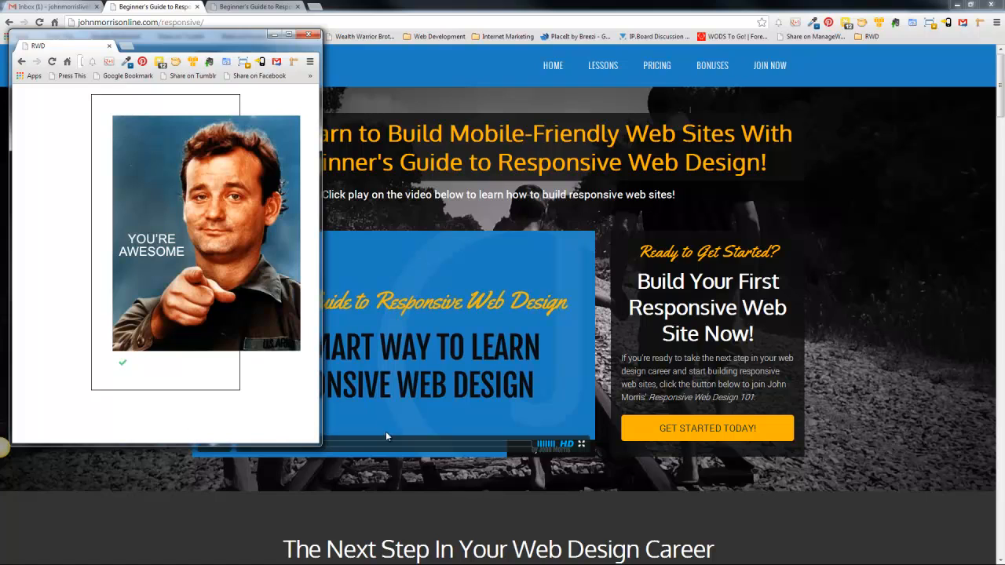
mouse_move(282, 201)
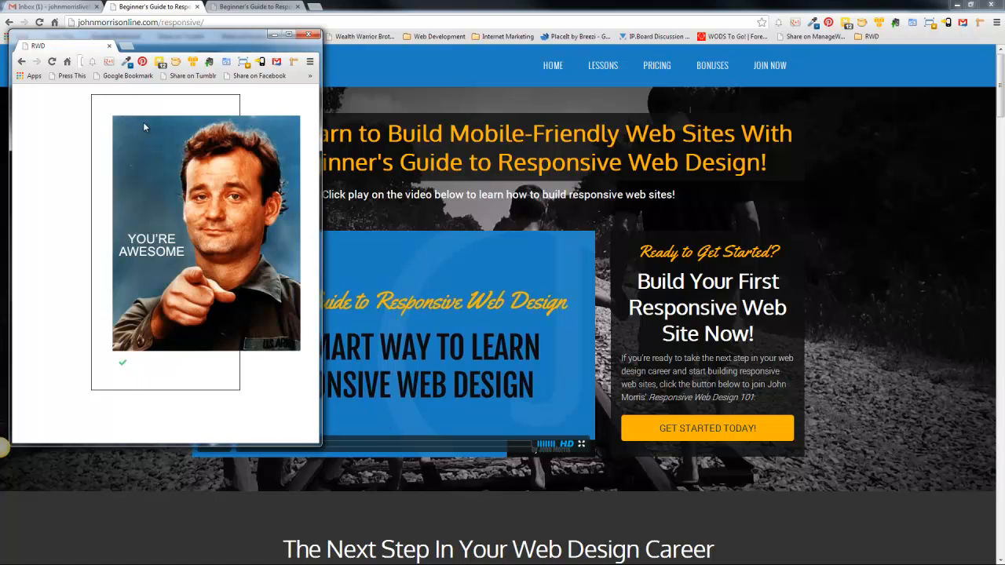
mouse_move(116, 330)
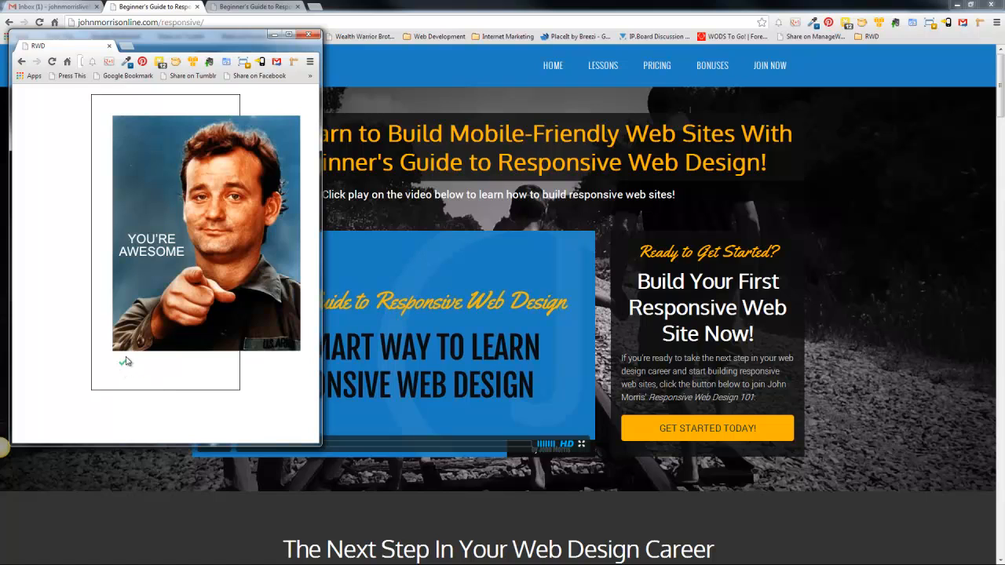
mouse_move(122, 370)
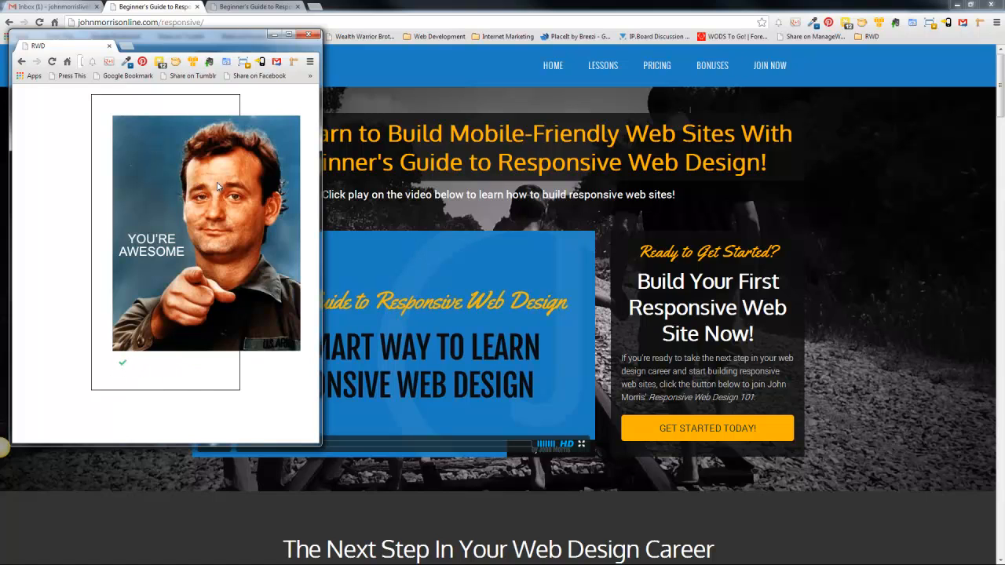
mouse_move(229, 170)
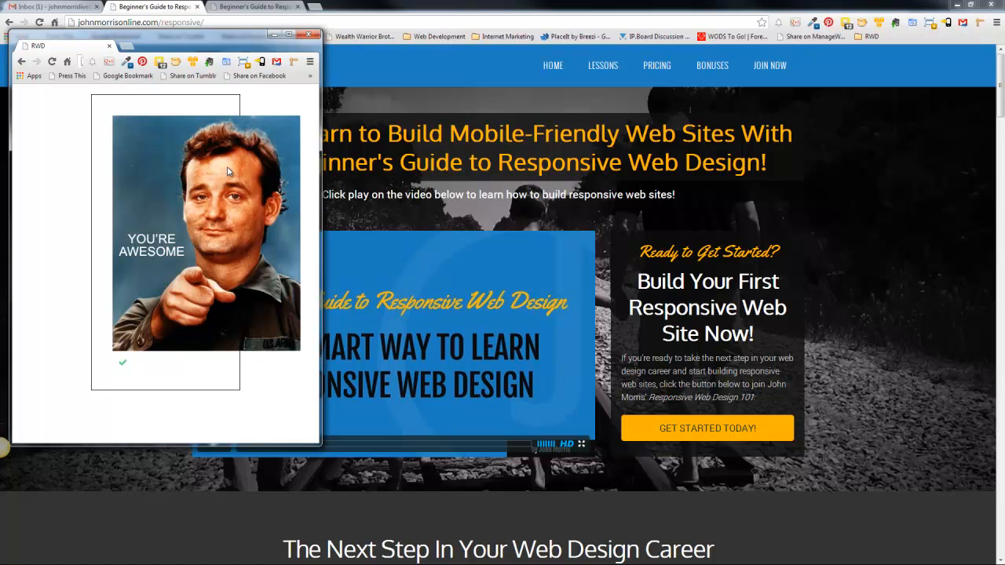
mouse_move(208, 189)
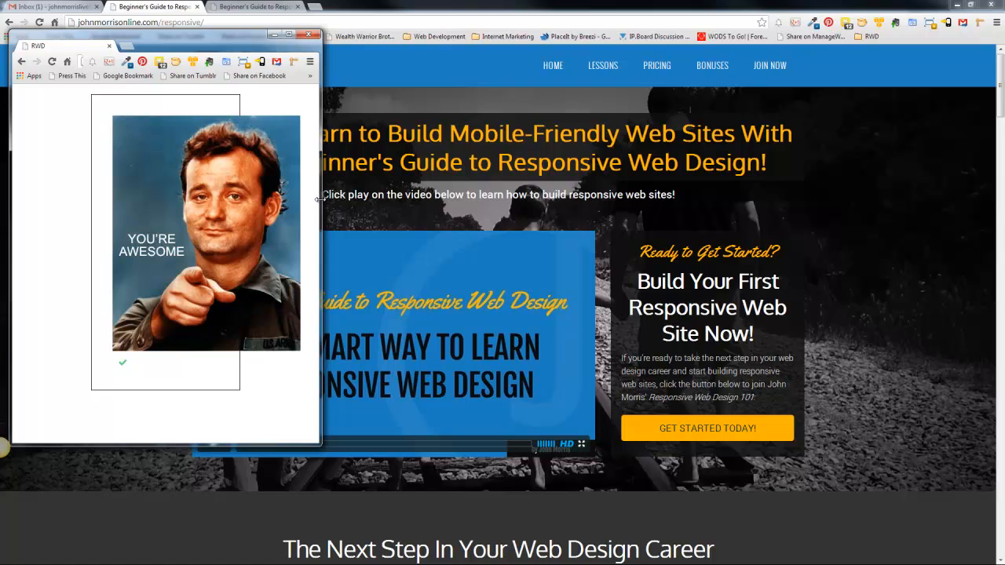
mouse_move(289, 88)
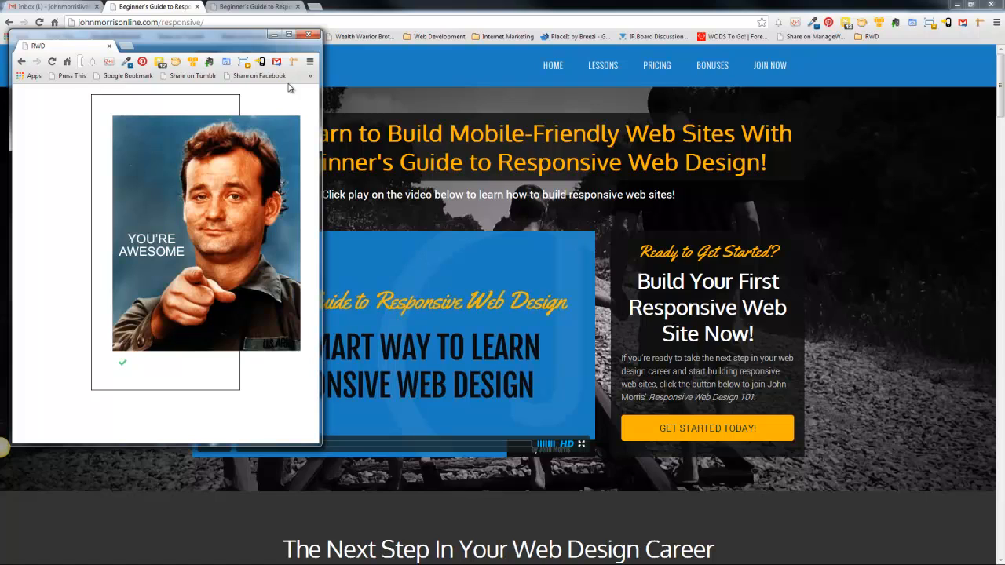
mouse_move(249, 199)
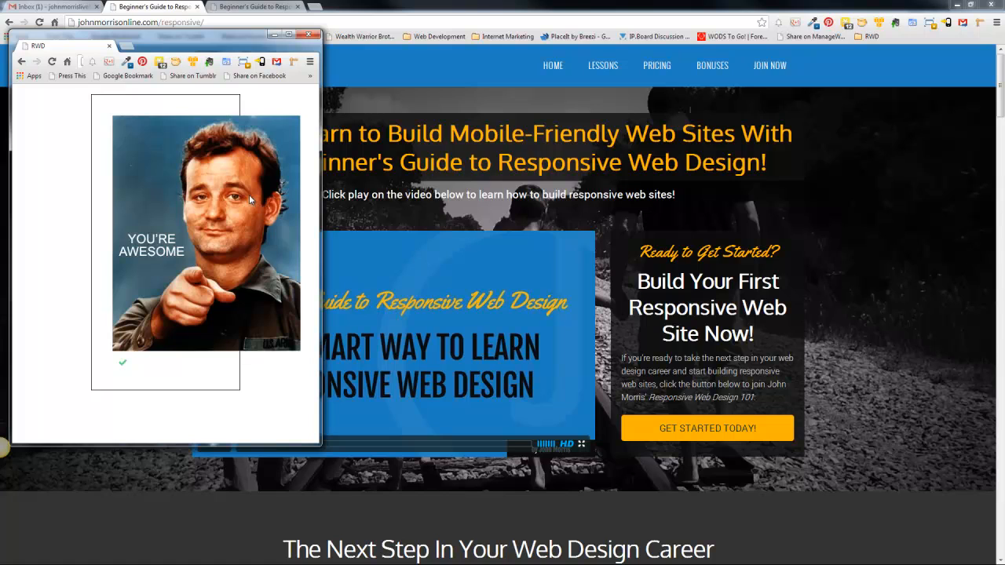
mouse_move(291, 35)
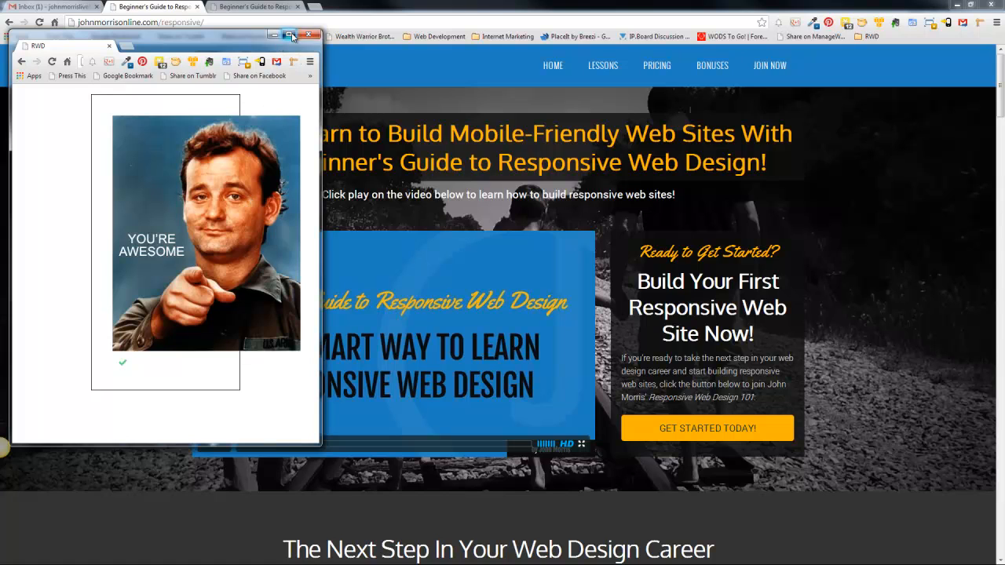
click(289, 34)
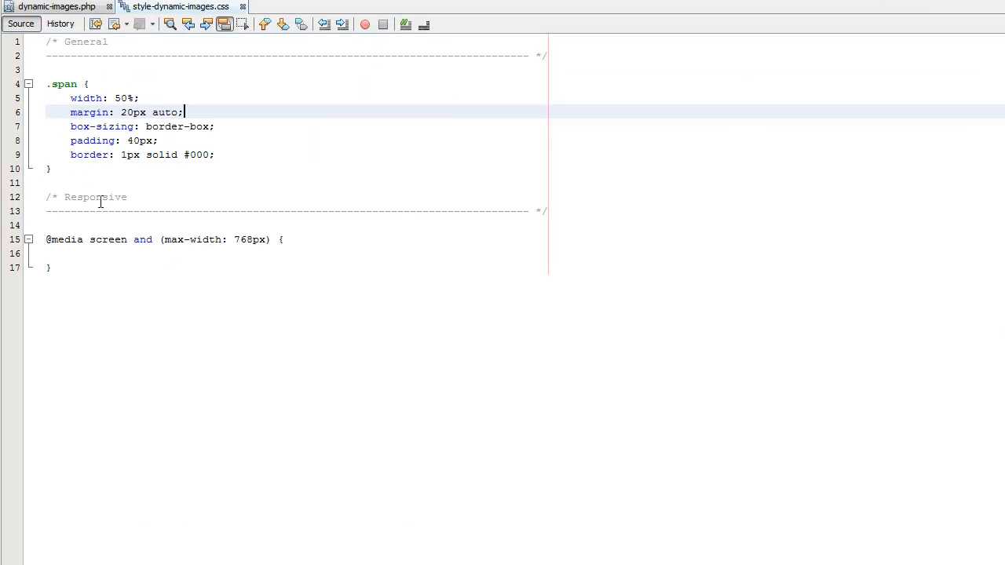
Review the body of dynamic-images.php with its image and checkmark lines, then go back to the stylesheet.
click(55, 6)
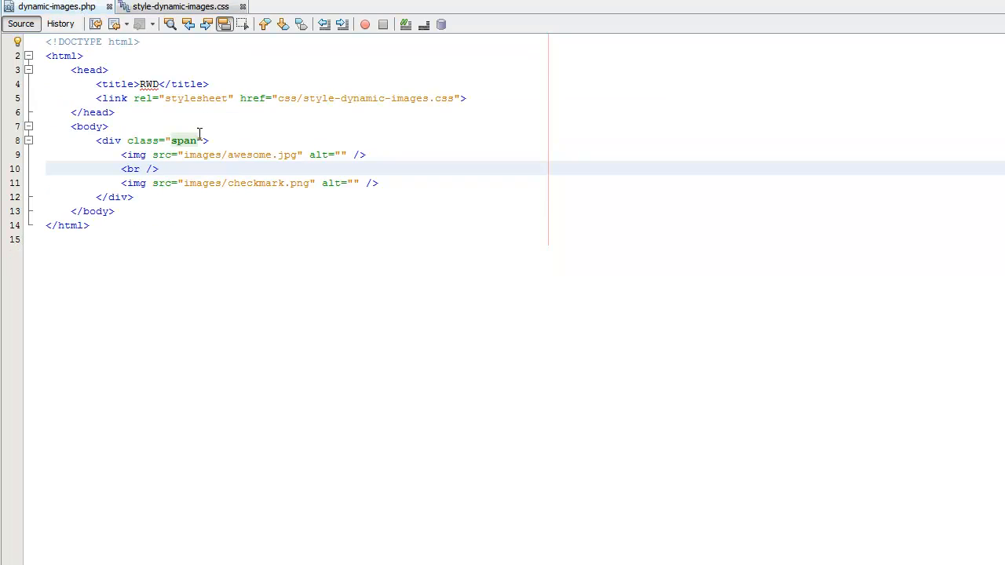
click(88, 126)
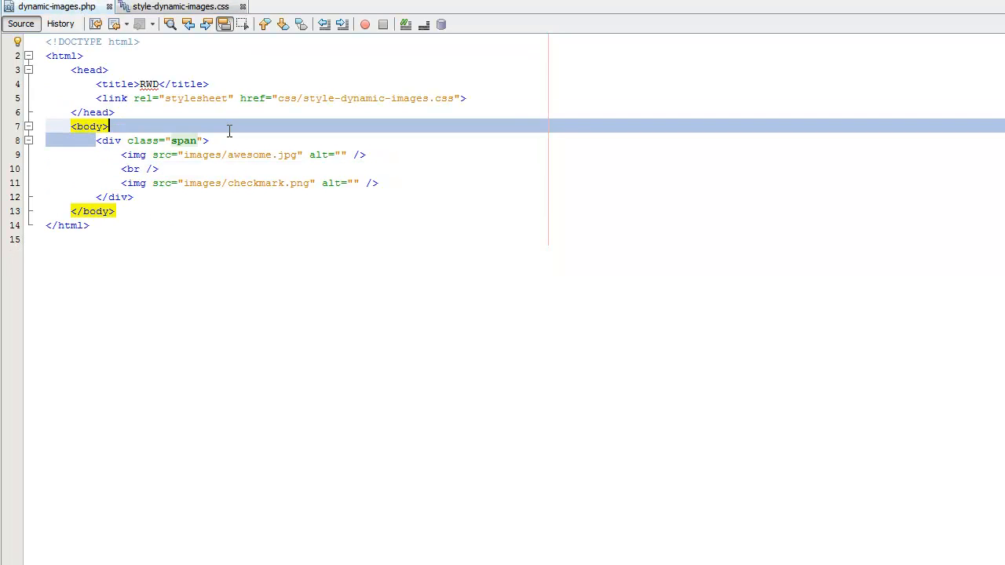
click(377, 182)
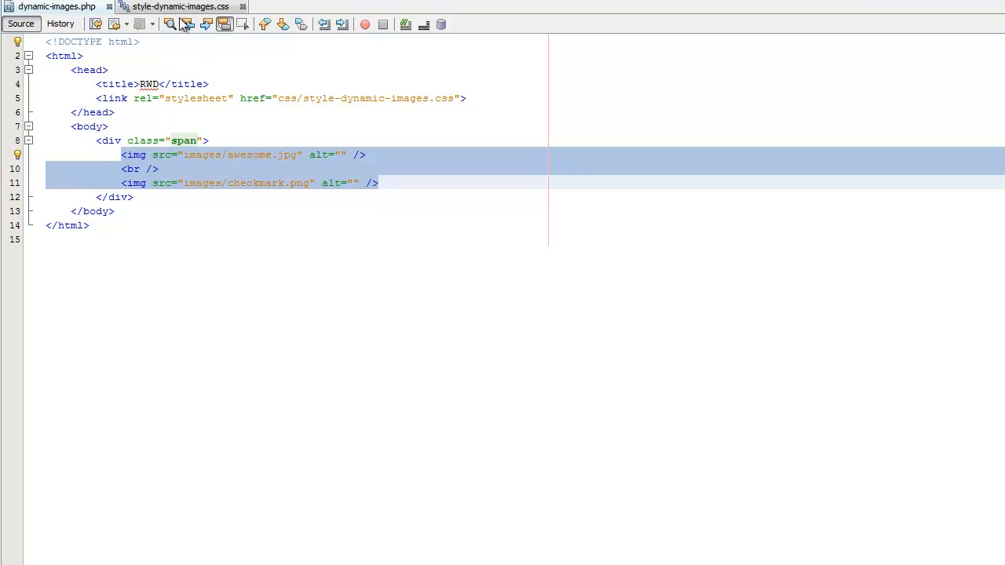
click(181, 6)
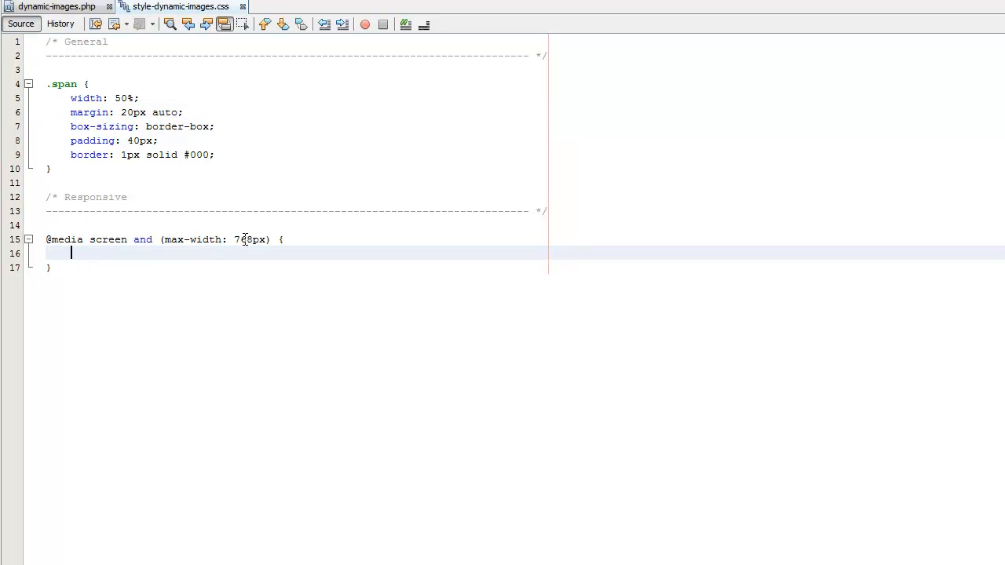
Inside the 768px media query add an img rule with width 100%.
double_click(245, 239)
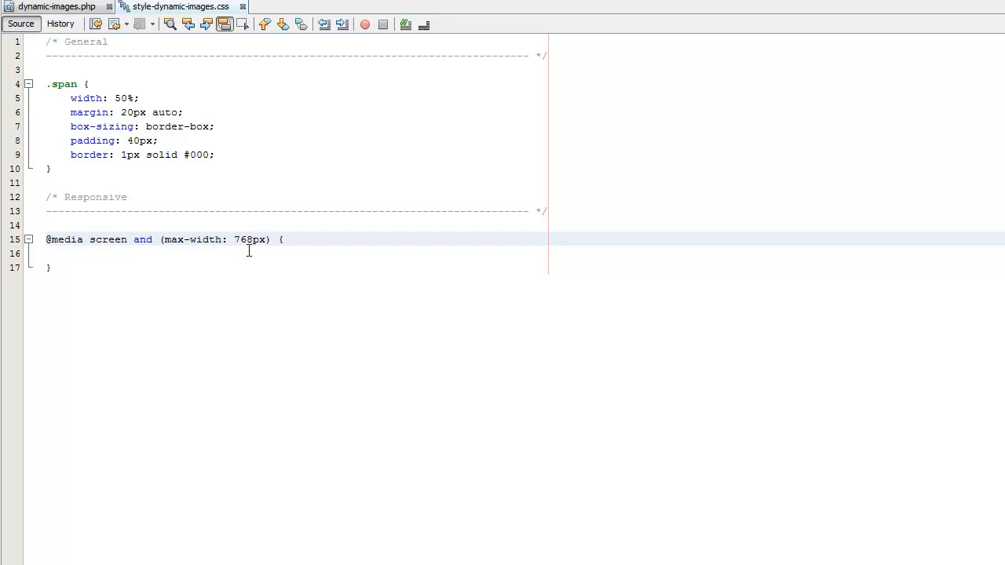
mouse_move(217, 263)
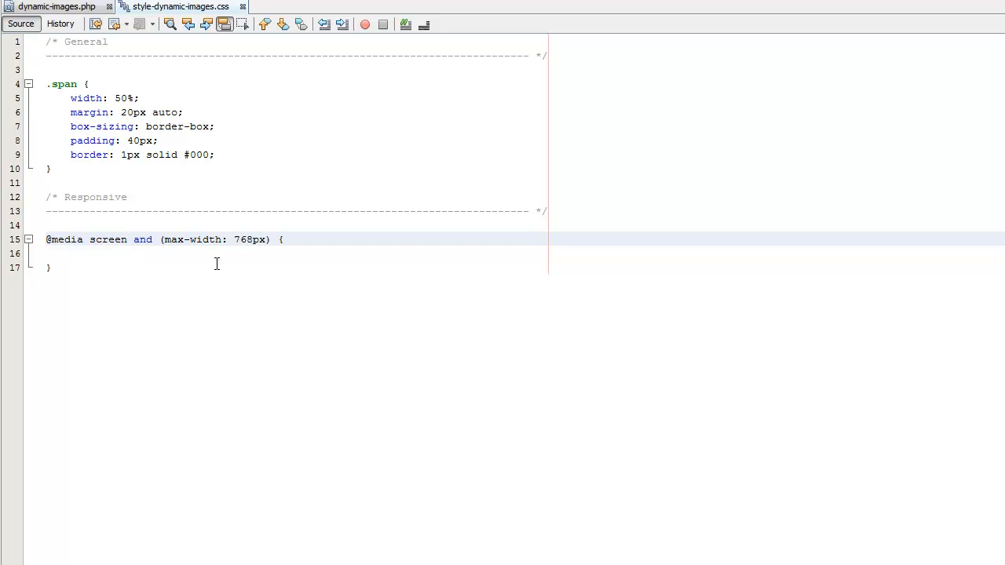
click(214, 252)
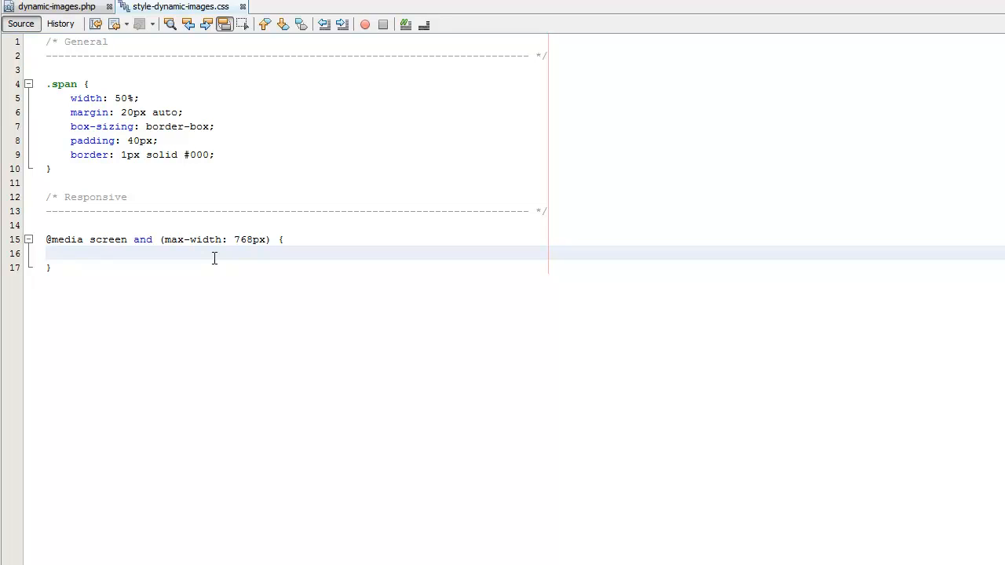
text(img)
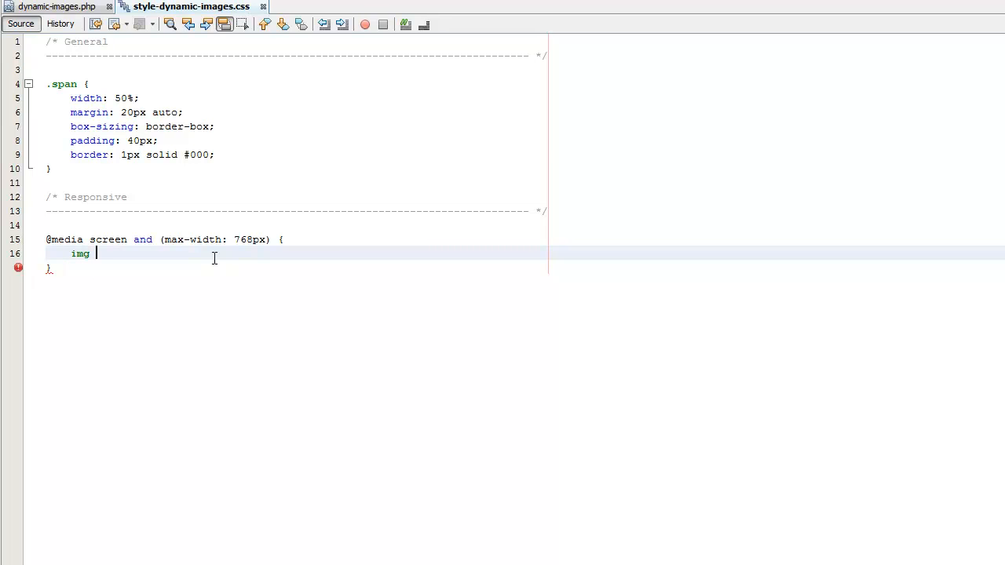
text({)
text(width: 100)
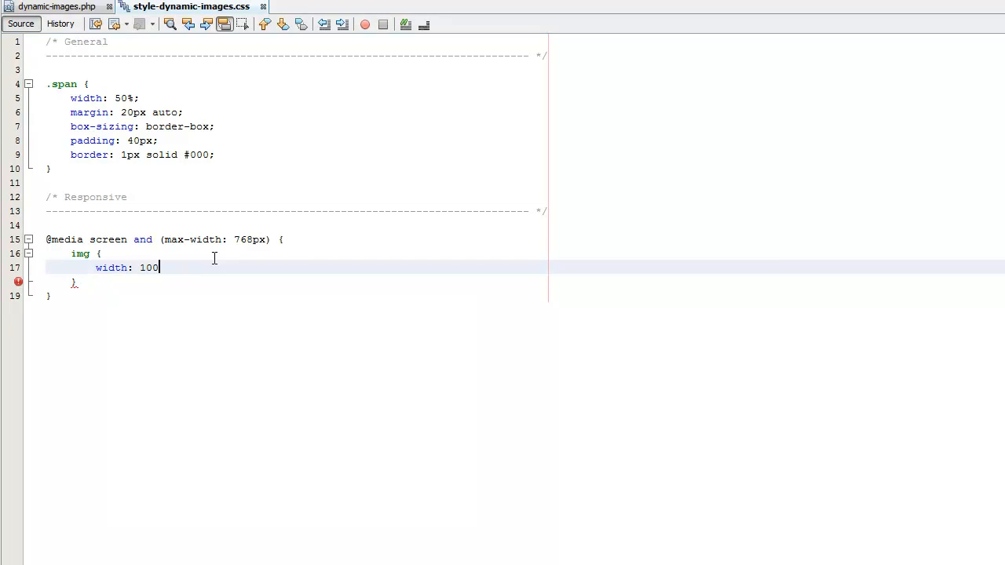
text(%;)
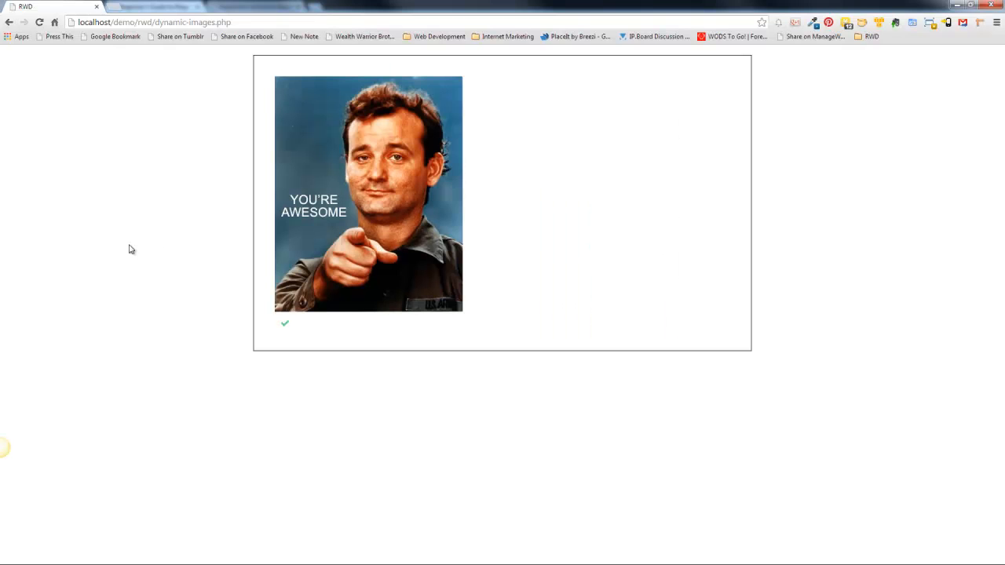
mouse_move(186, 233)
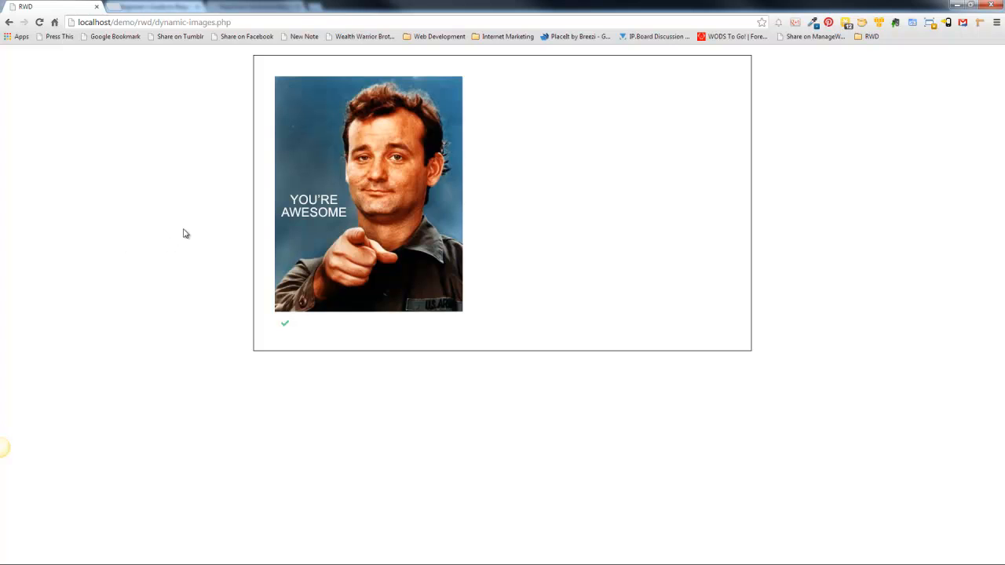
mouse_move(893, 25)
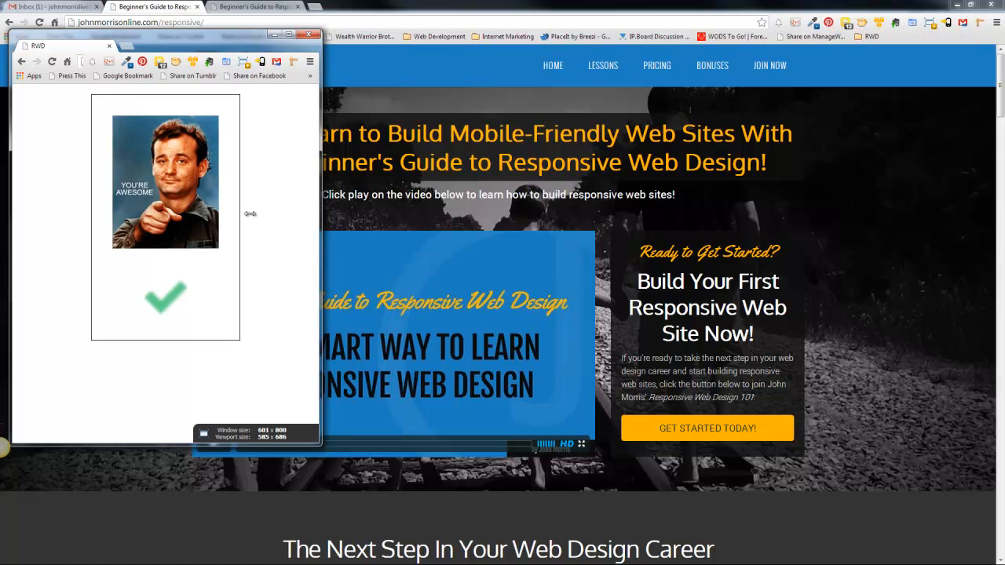
mouse_move(120, 214)
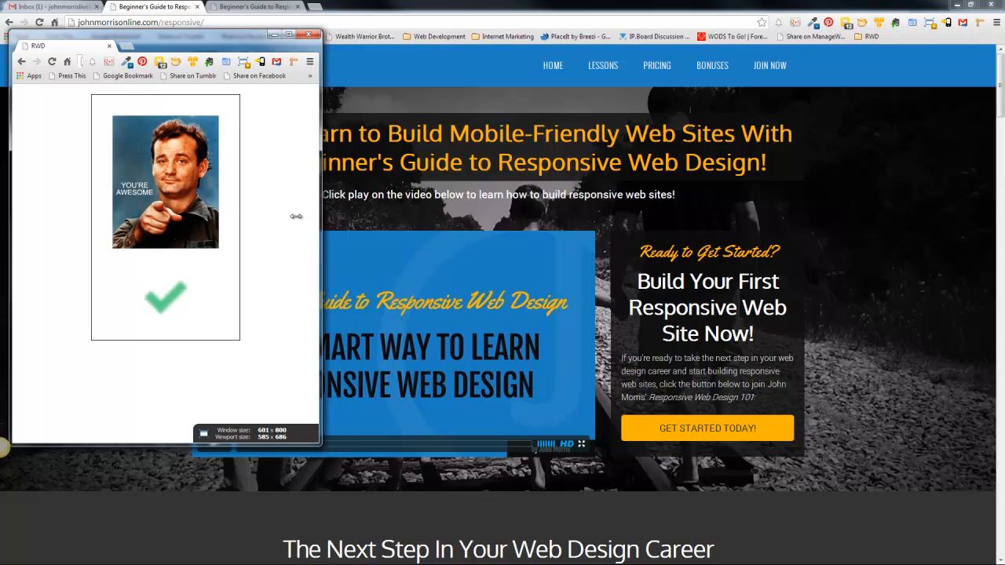
mouse_move(298, 220)
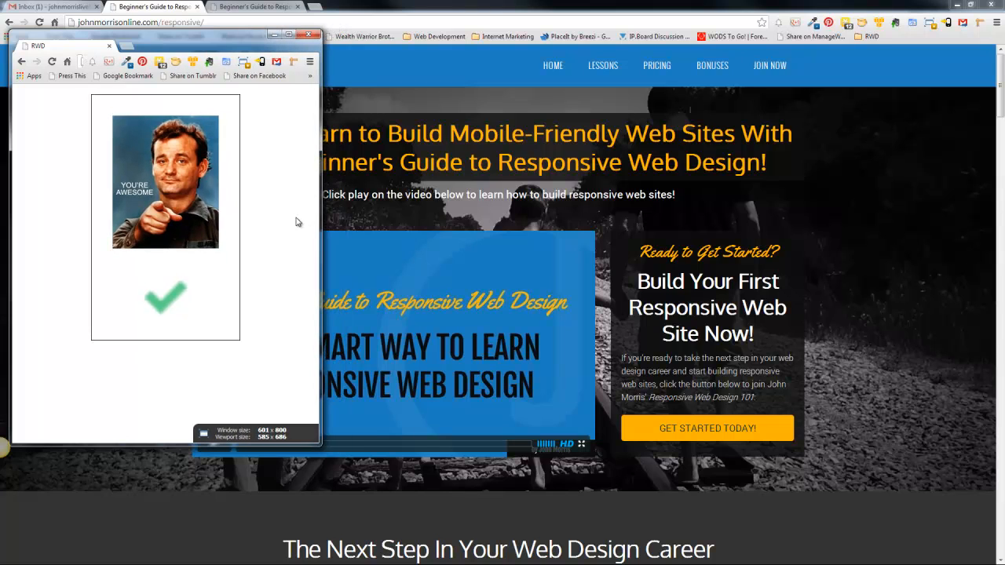
mouse_move(273, 252)
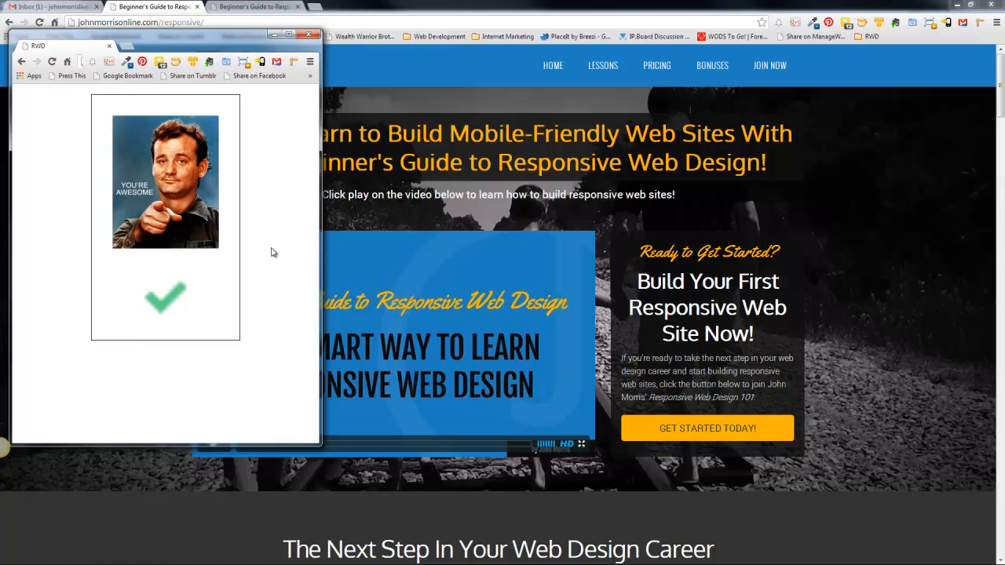
mouse_move(317, 197)
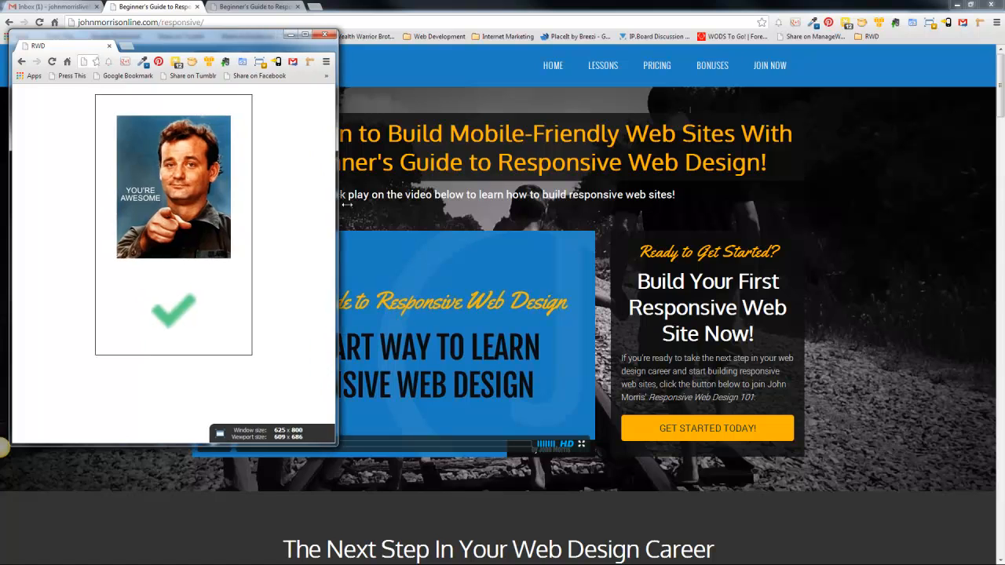
Widen and narrow the Chrome window around the breakpoint to watch the photo and check mark rescale.
drag(338, 249, 459, 250)
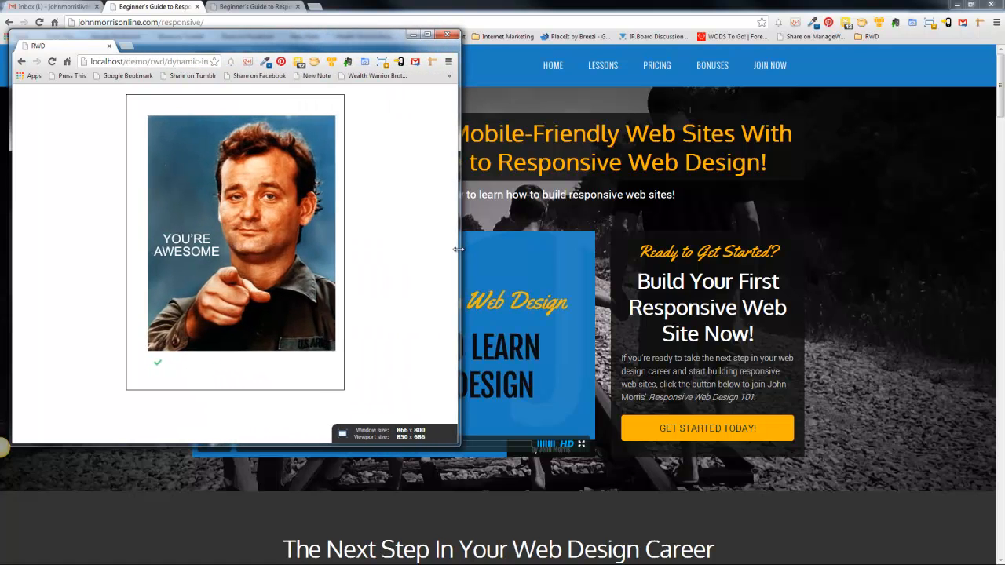
drag(459, 250, 450, 252)
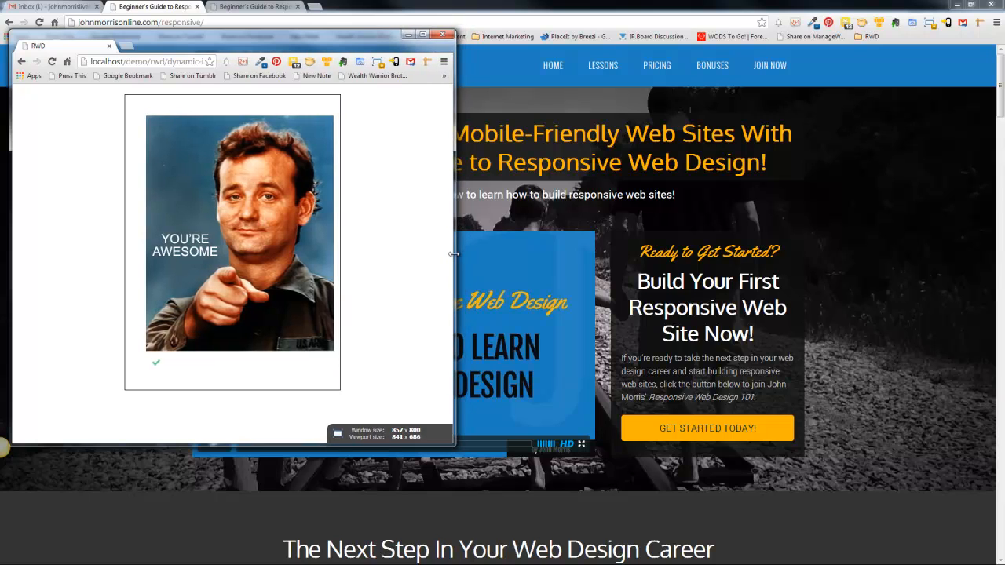
drag(454, 253, 459, 253)
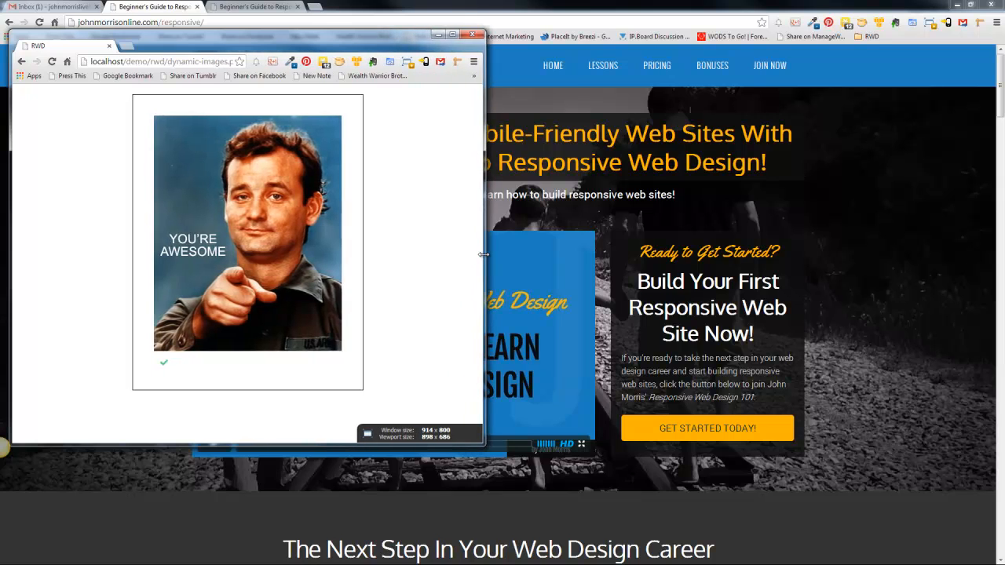
drag(484, 255, 446, 259)
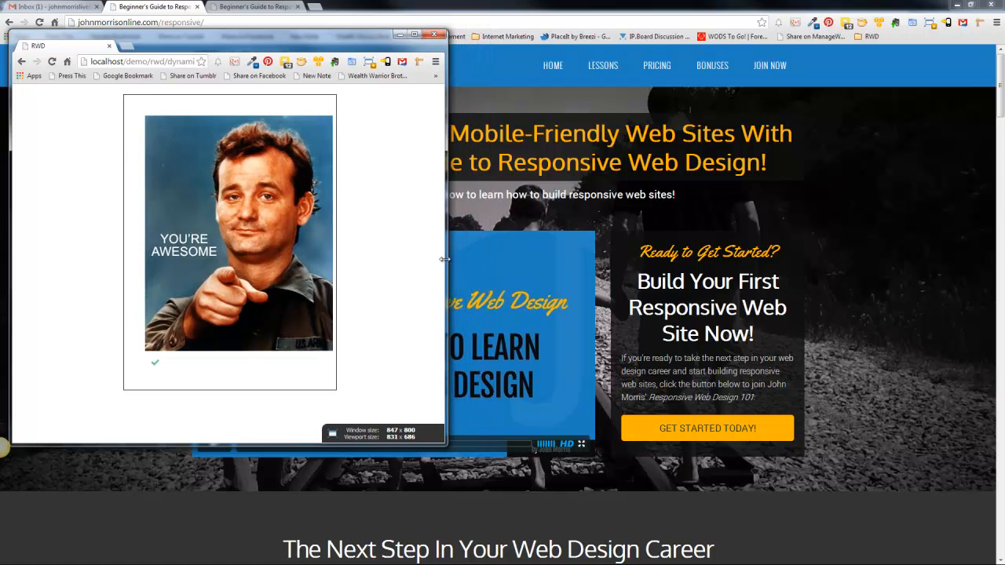
drag(443, 259, 396, 264)
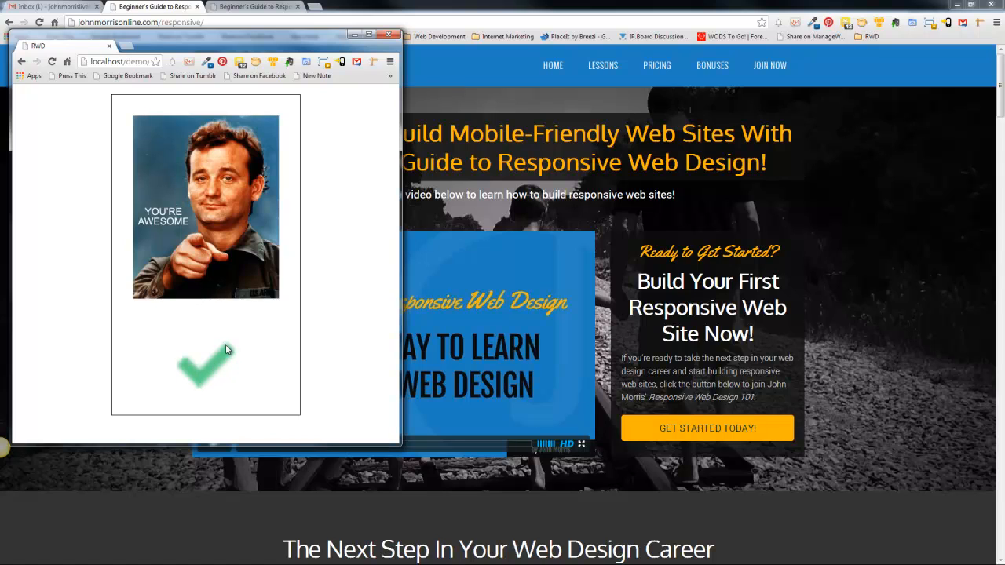
mouse_move(198, 419)
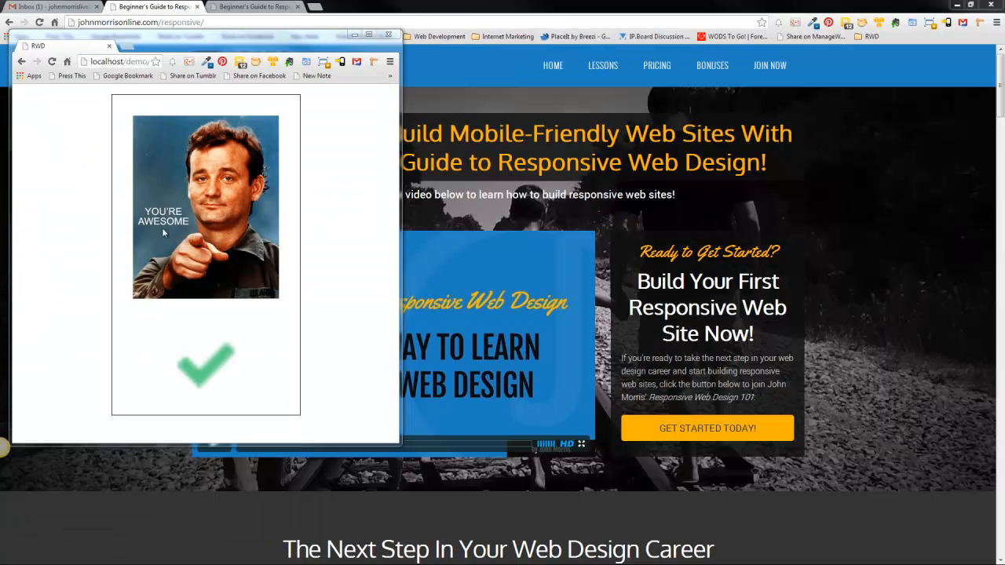
mouse_move(248, 373)
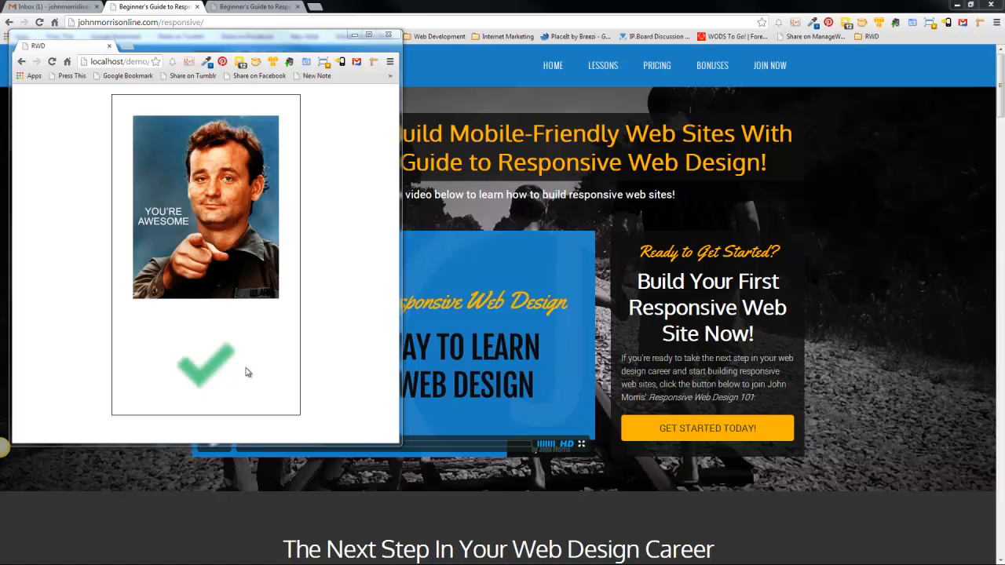
mouse_move(196, 371)
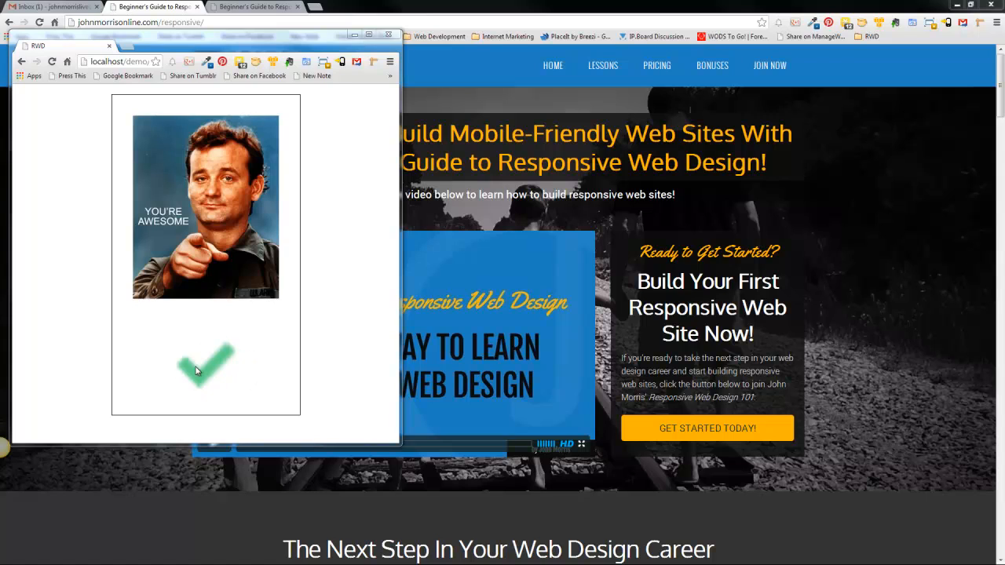
mouse_move(225, 371)
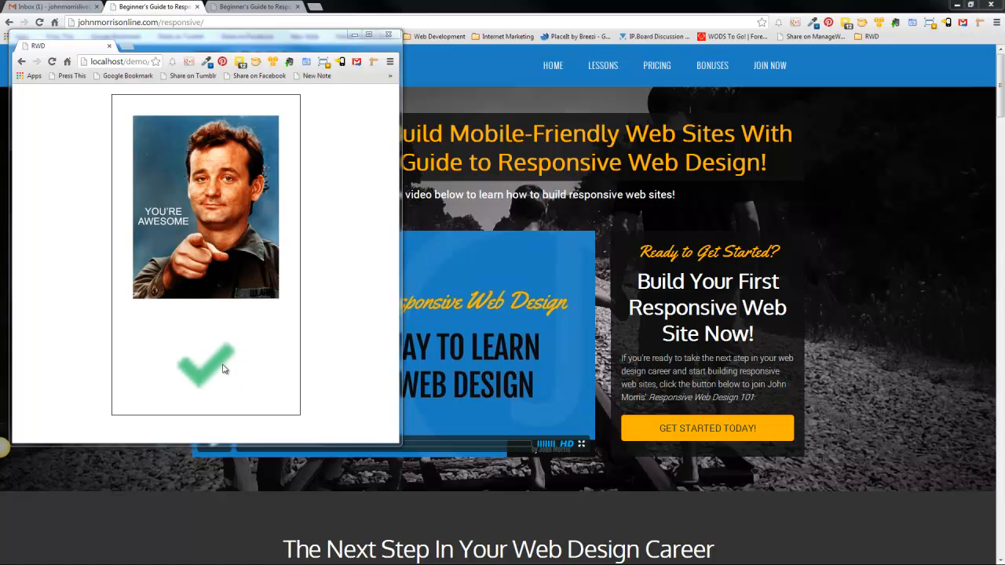
mouse_move(268, 304)
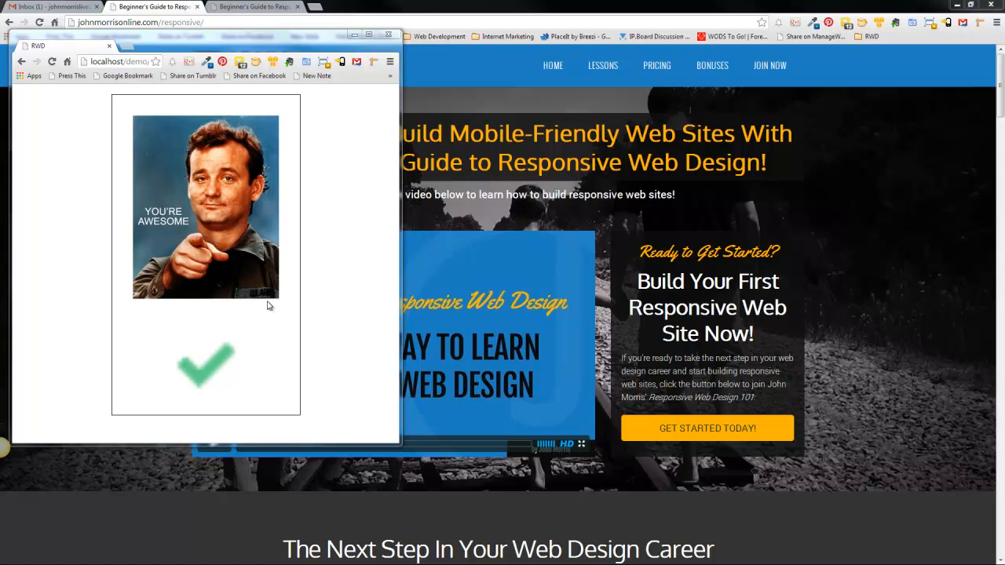
mouse_move(198, 351)
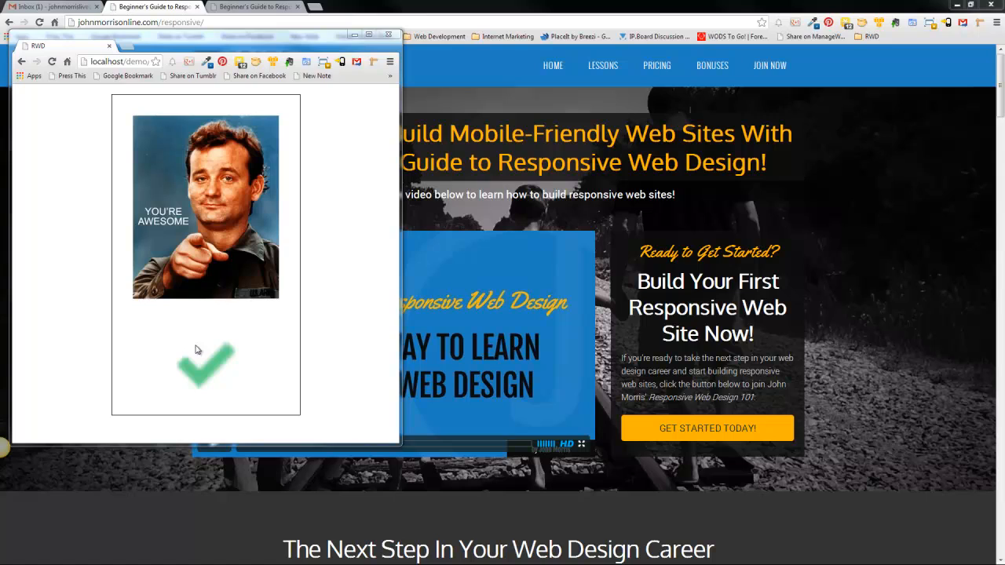
mouse_move(226, 356)
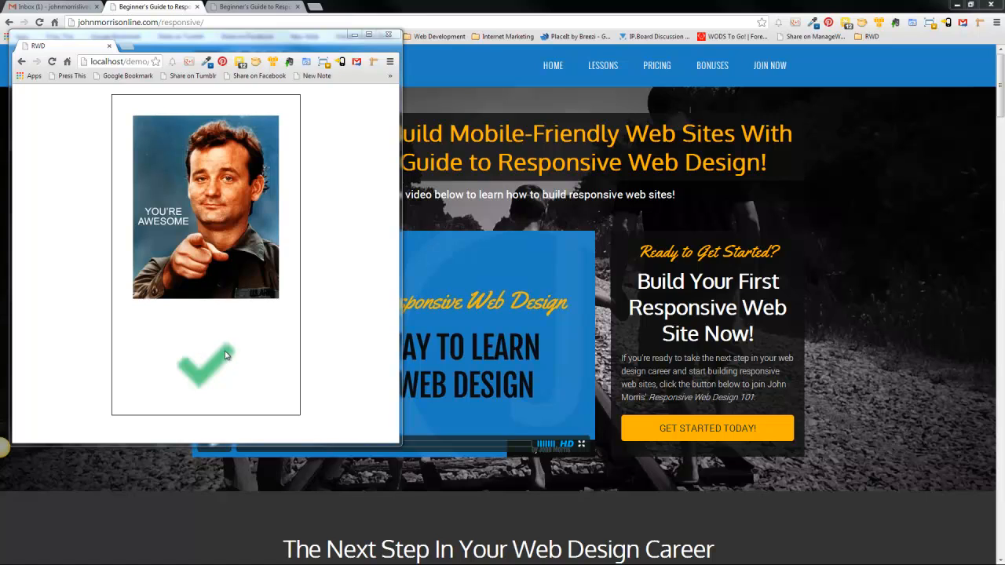
mouse_move(182, 358)
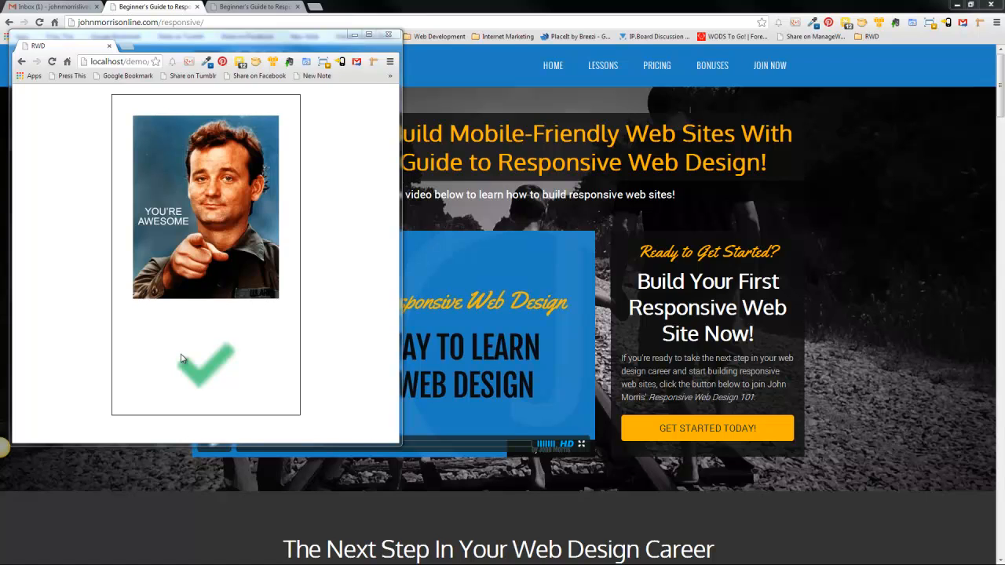
mouse_move(210, 320)
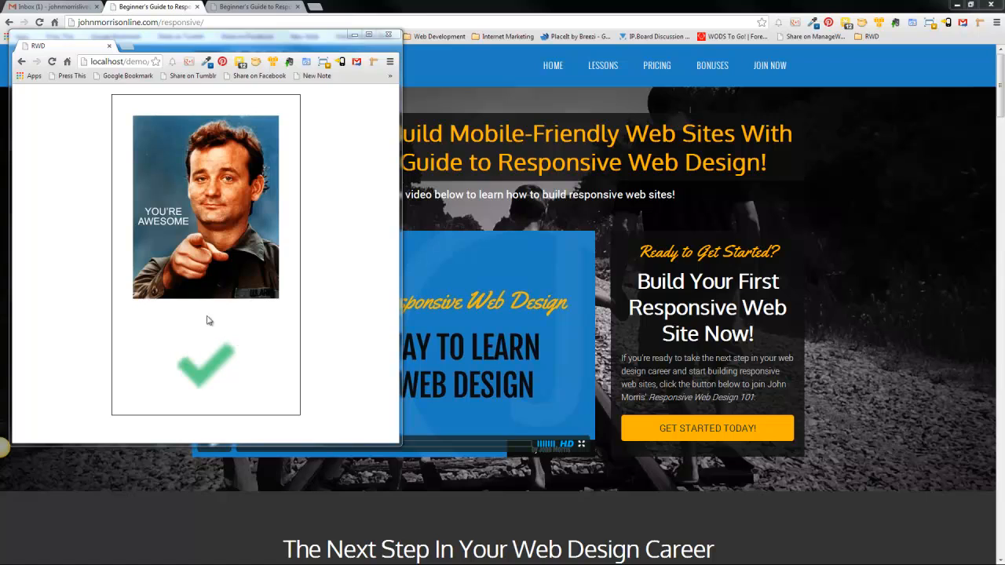
mouse_move(236, 393)
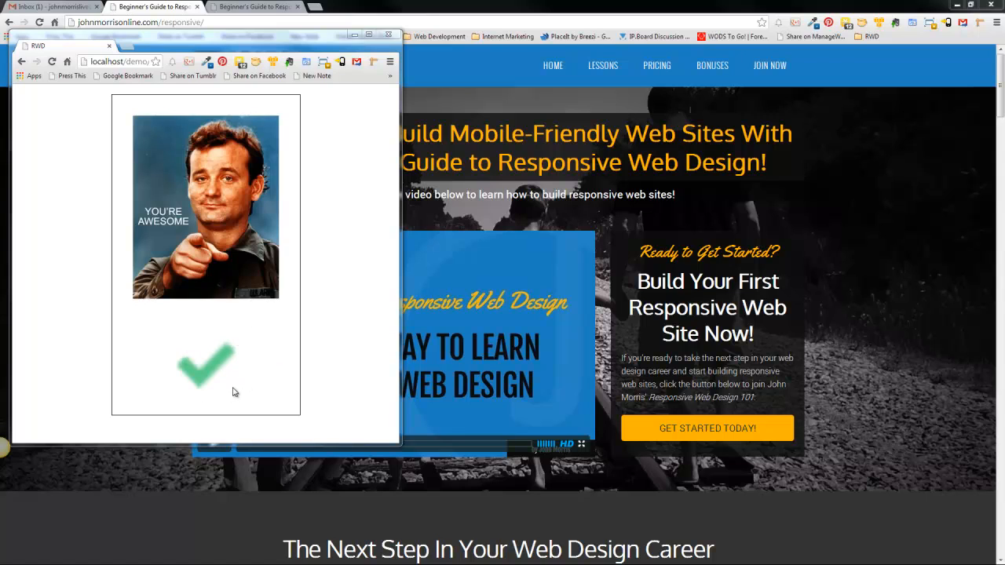
mouse_move(297, 226)
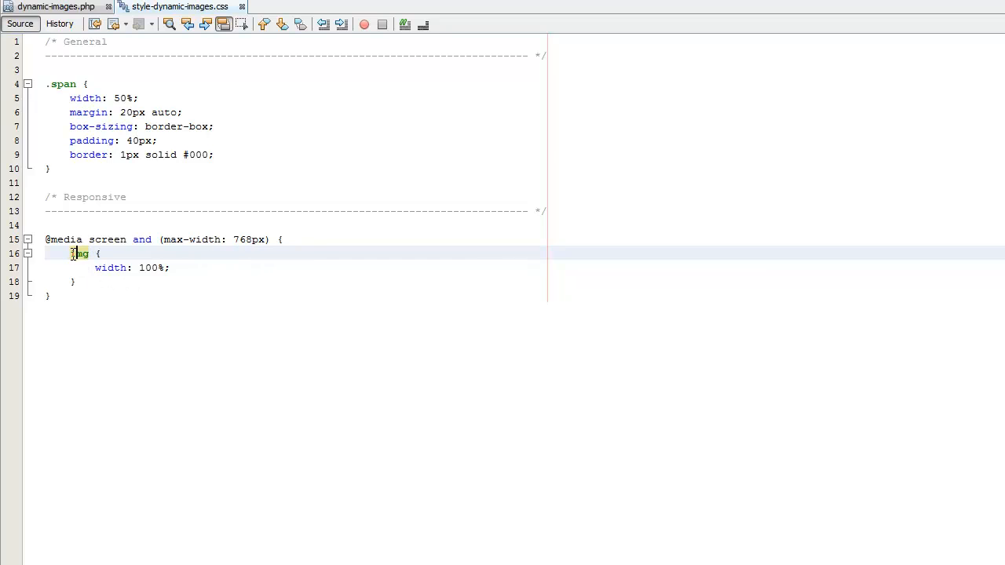
double_click(79, 254)
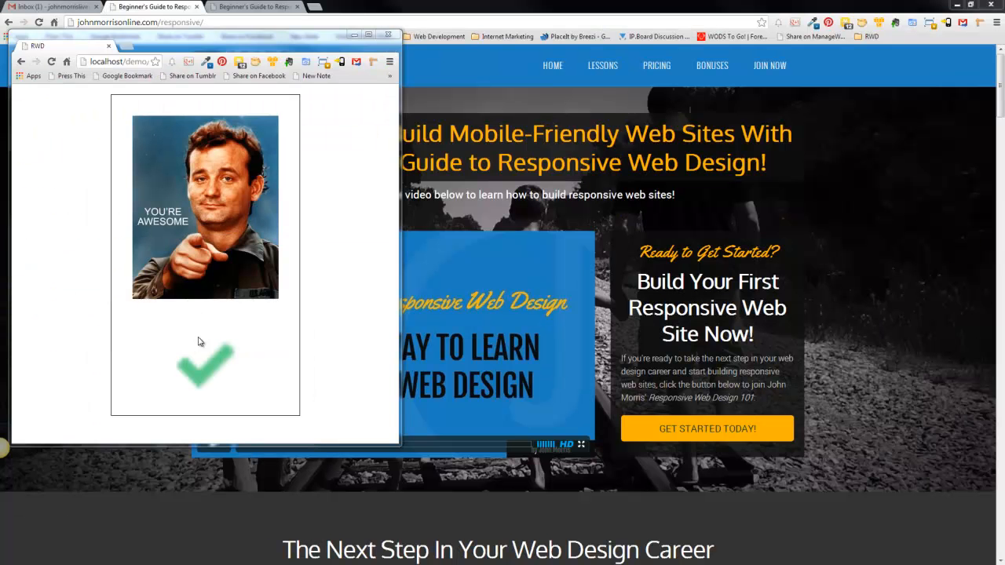
mouse_move(149, 347)
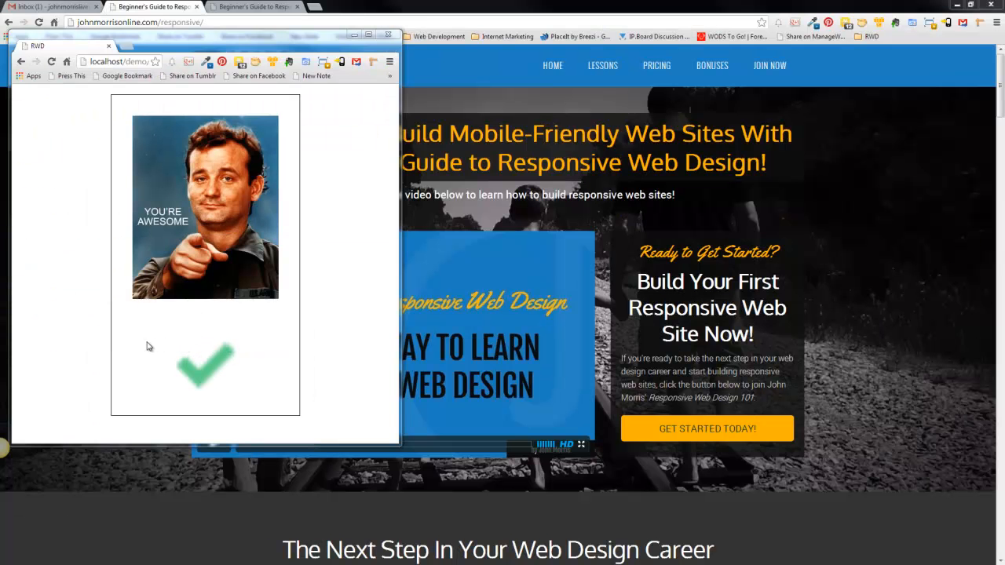
mouse_move(216, 373)
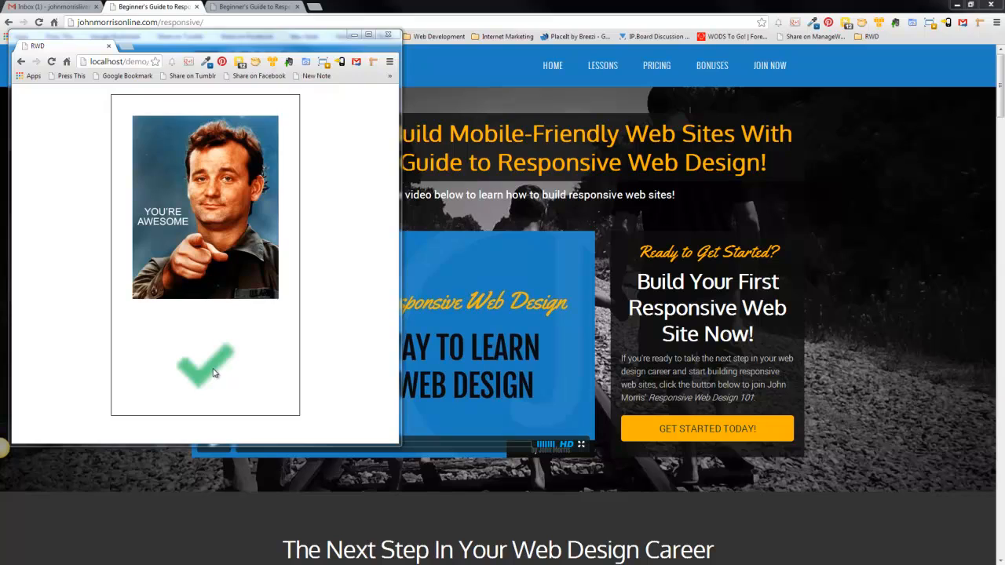
mouse_move(220, 369)
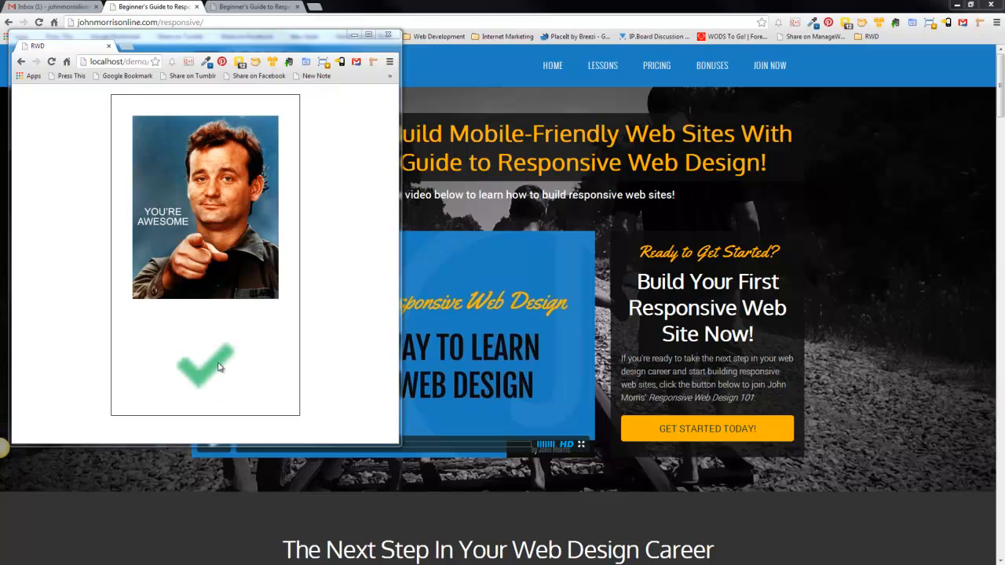
mouse_move(219, 368)
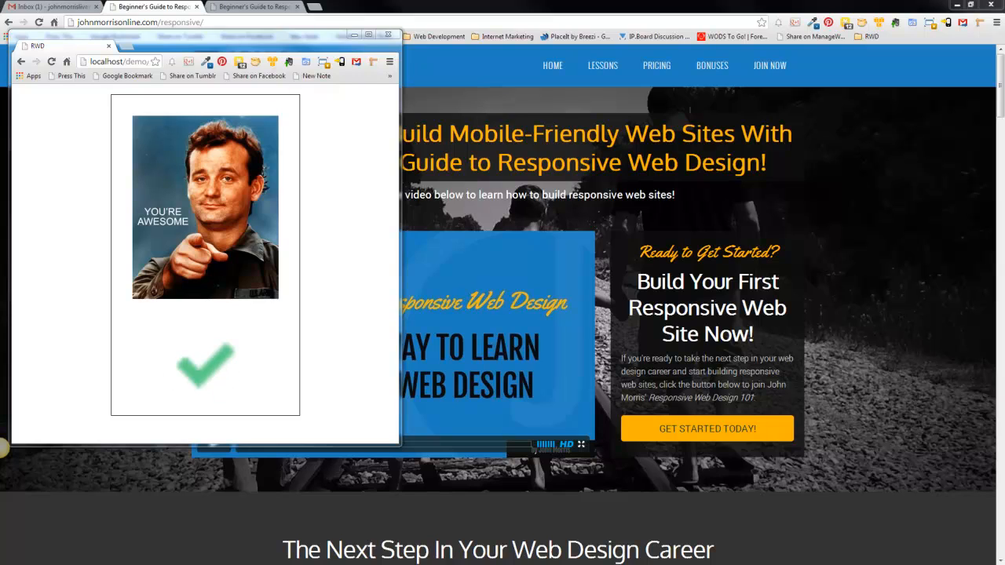
right_click(206, 369)
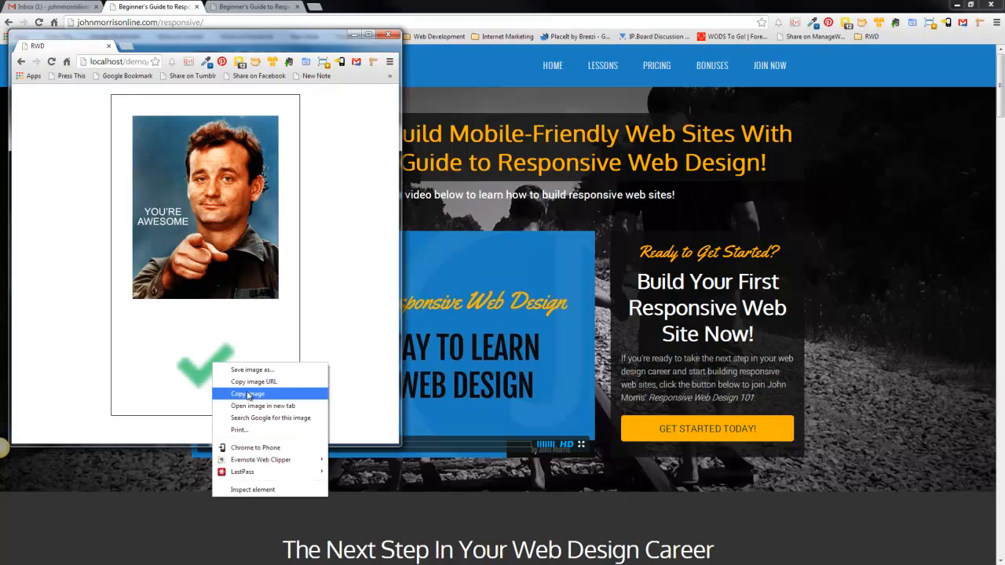
mouse_move(253, 490)
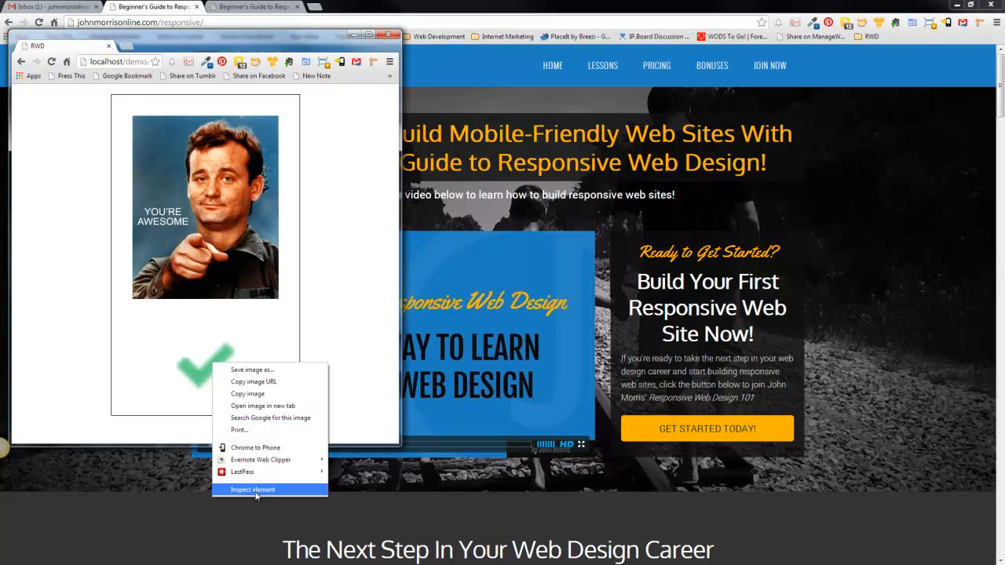
mouse_move(255, 490)
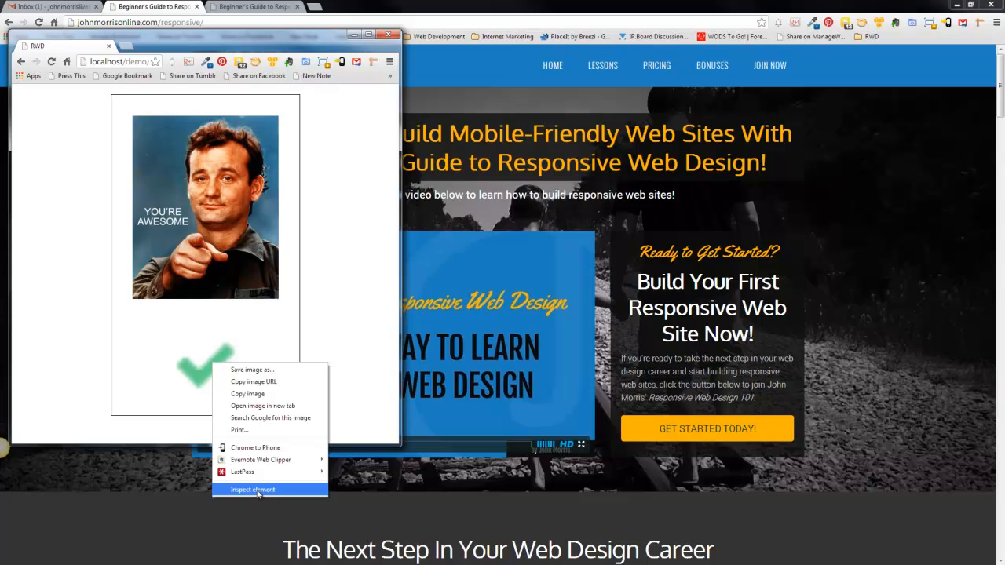
mouse_move(271, 490)
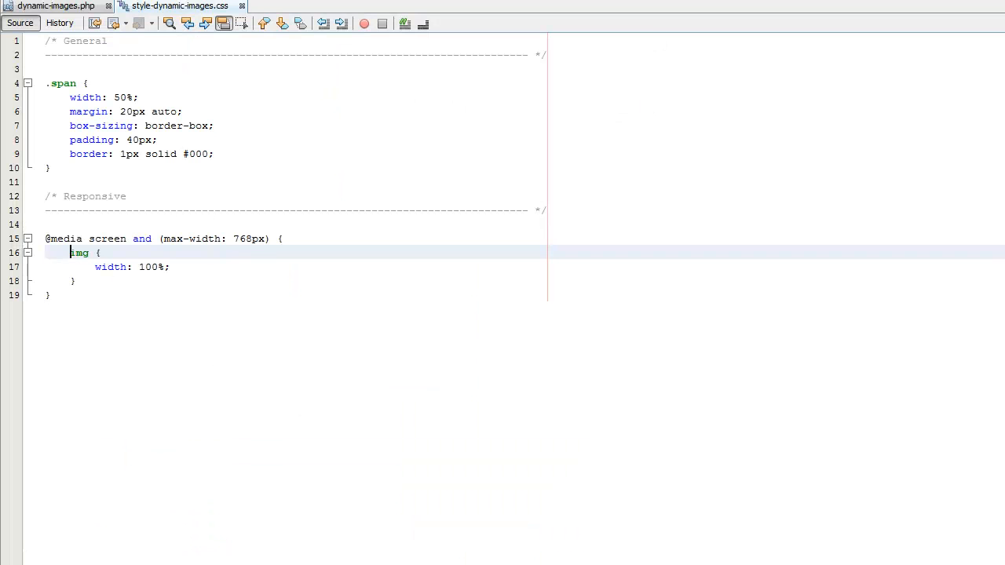
Add class="noresize" to the checkmark.png img tag in dynamic-images.php.
click(55, 7)
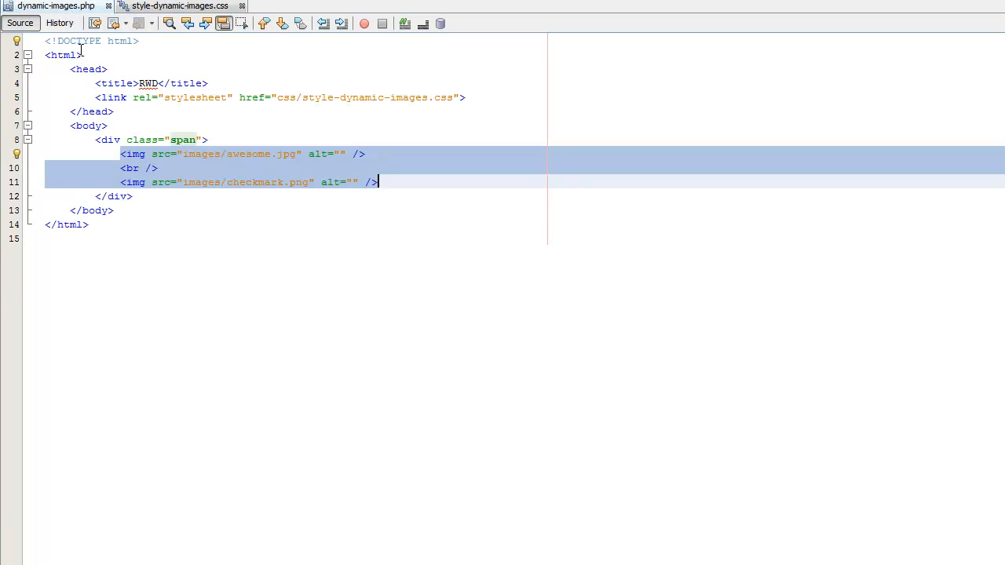
mouse_move(359, 185)
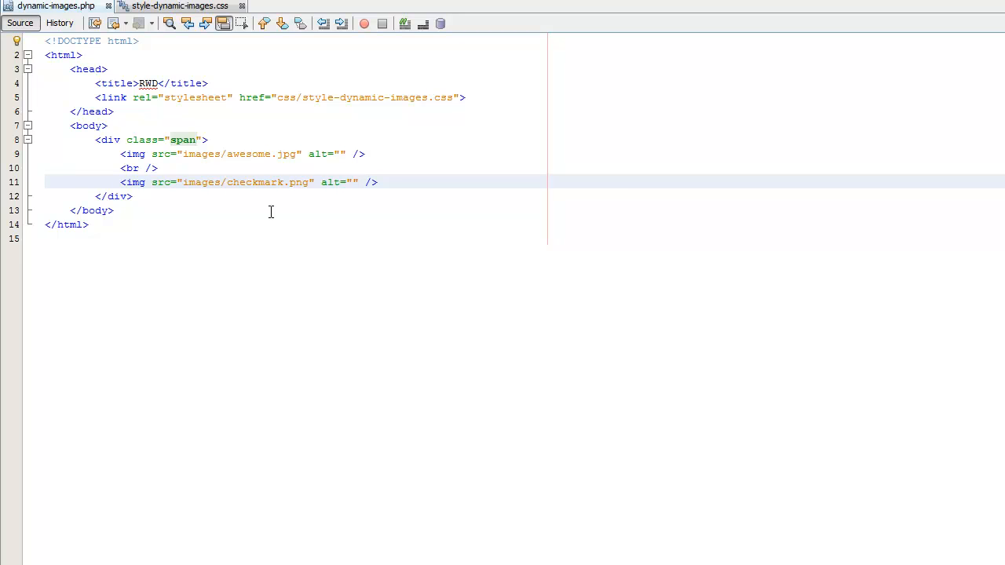
click(360, 183)
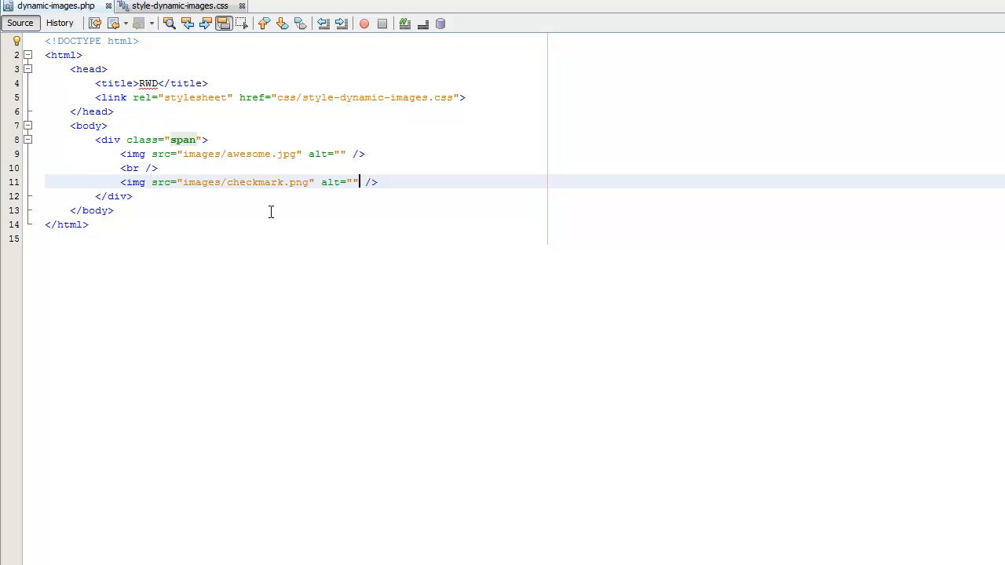
text(vla)
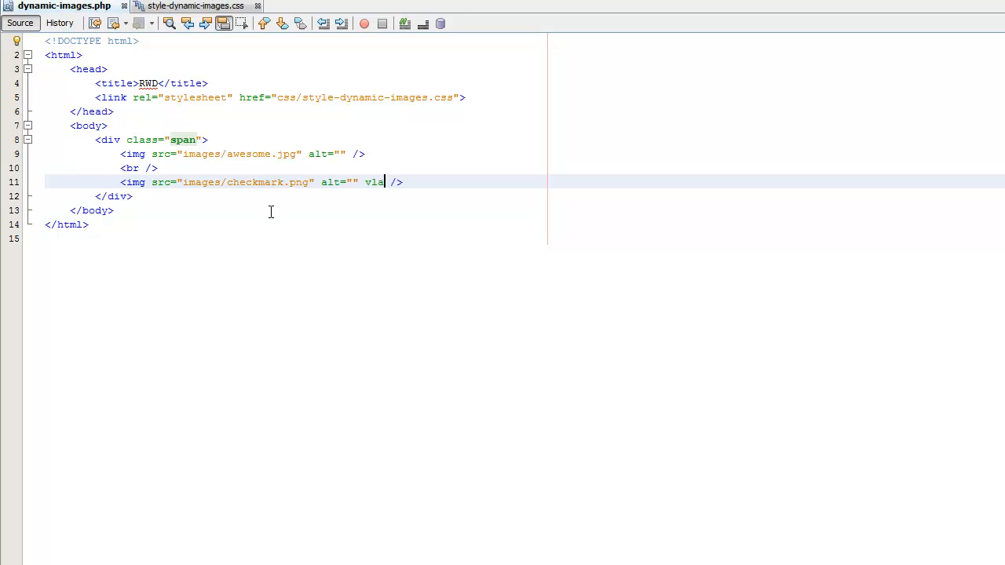
text(clas)
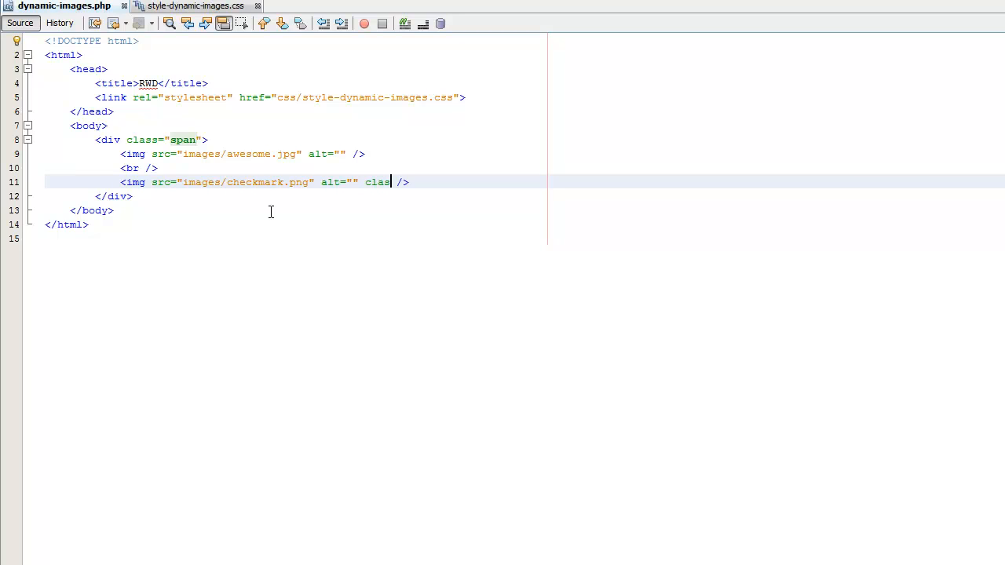
text(s="")
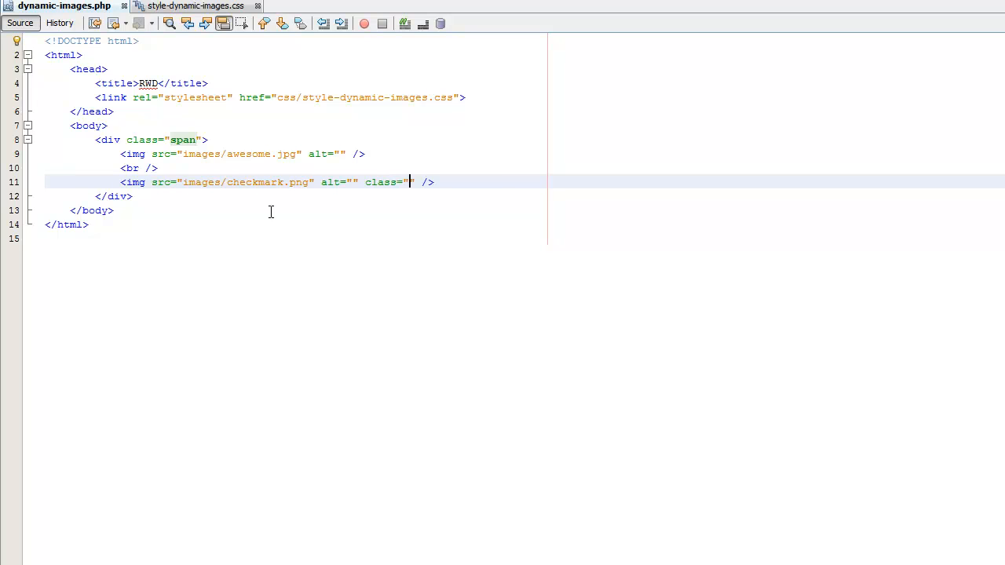
text(noresize)
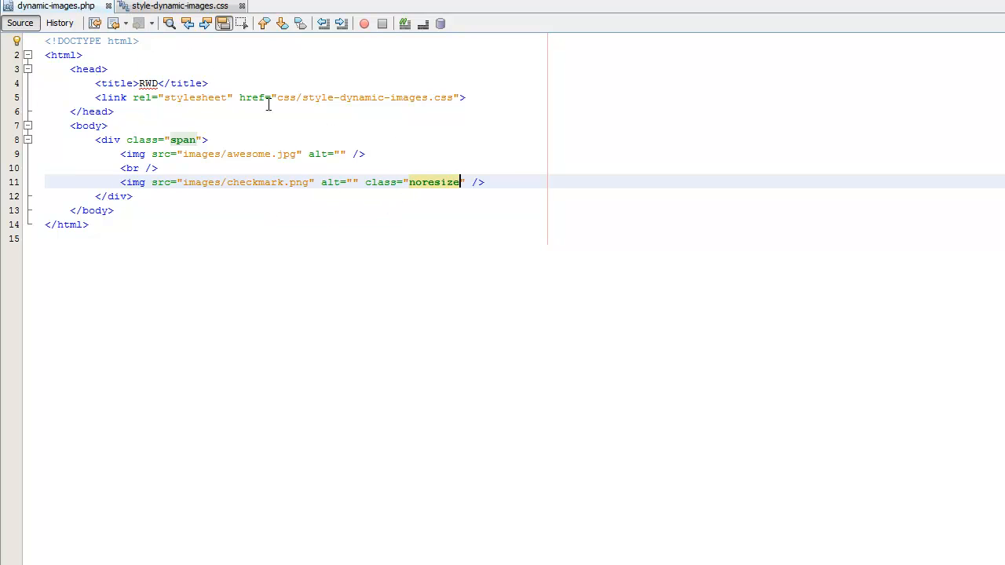
click(176, 6)
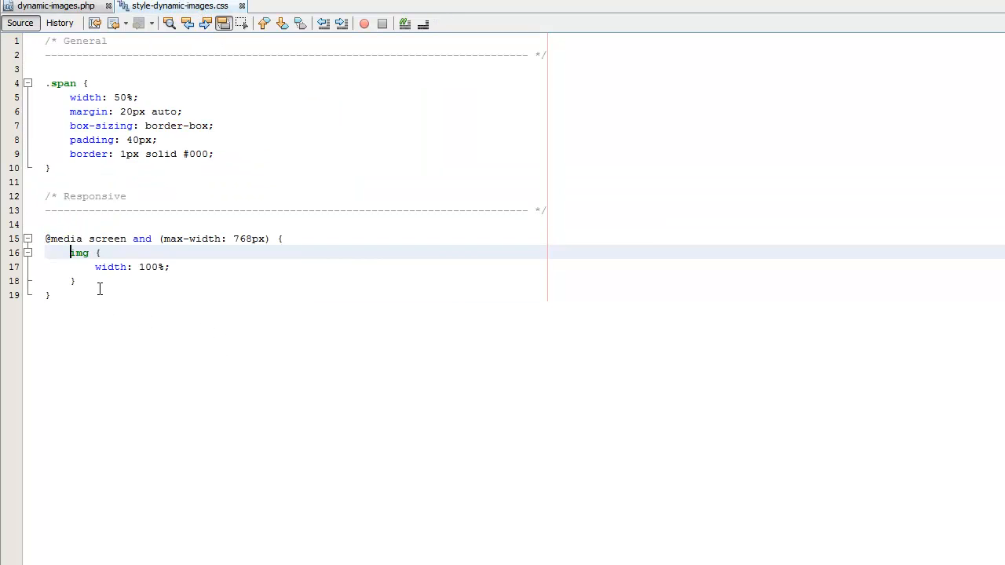
Below the img rule in the media query add img.noresize { width: auto; }.
click(71, 295)
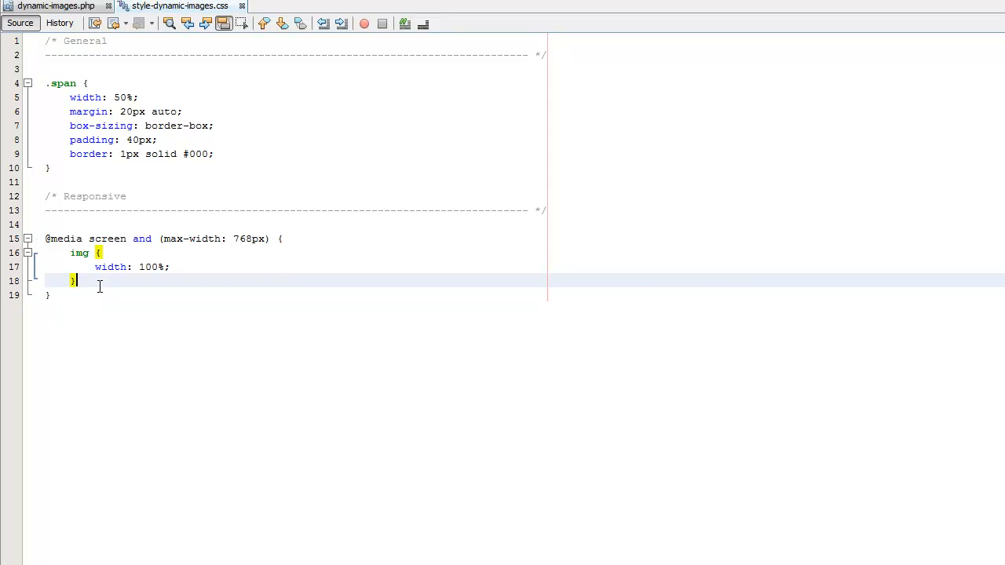
key(enter)
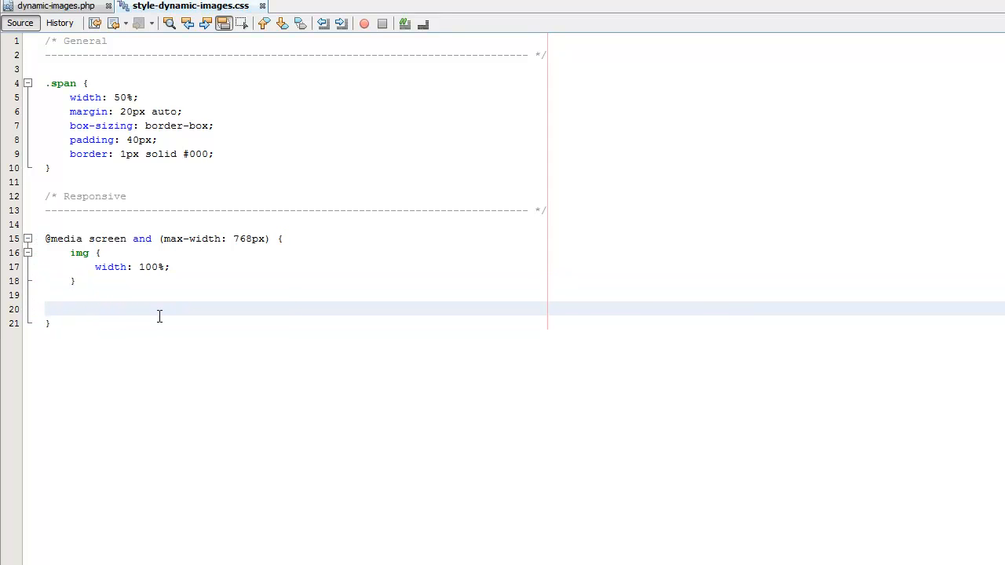
text(img.)
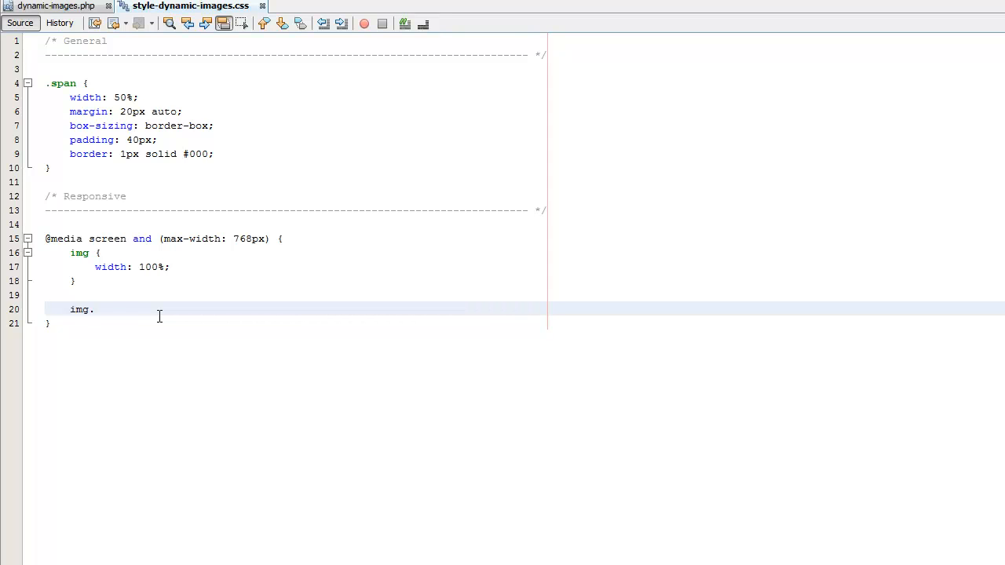
text(noresize {)
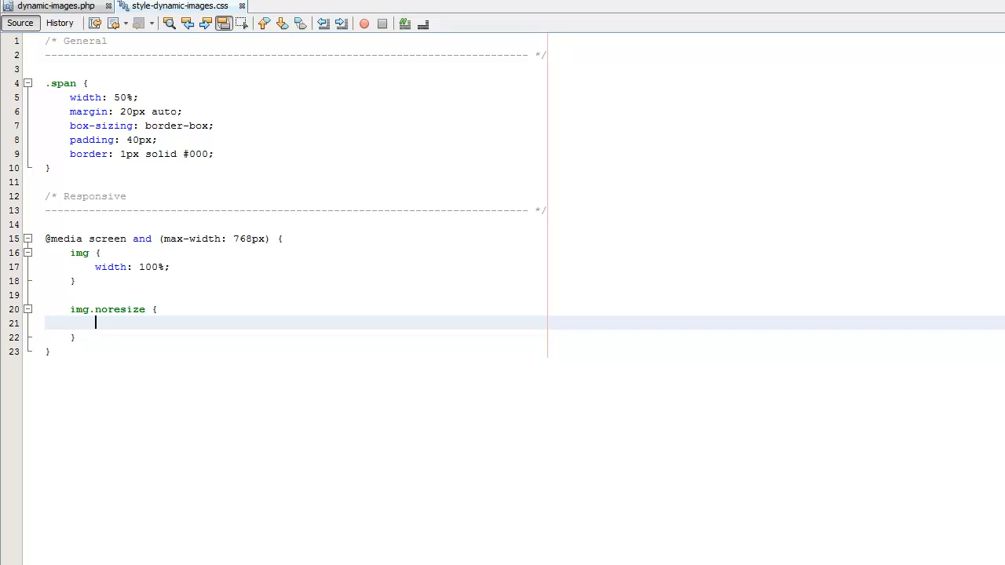
mouse_move(179, 325)
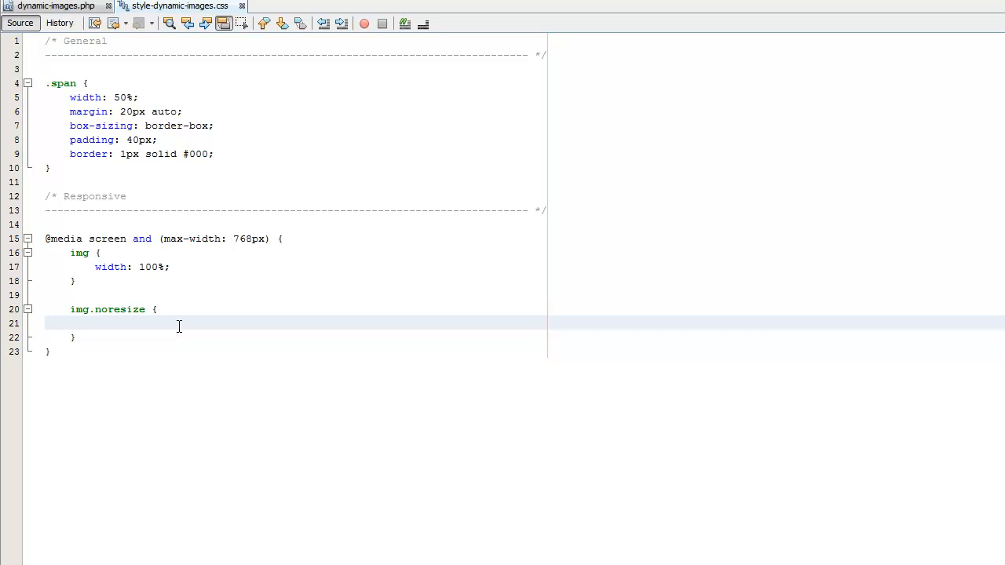
click(96, 324)
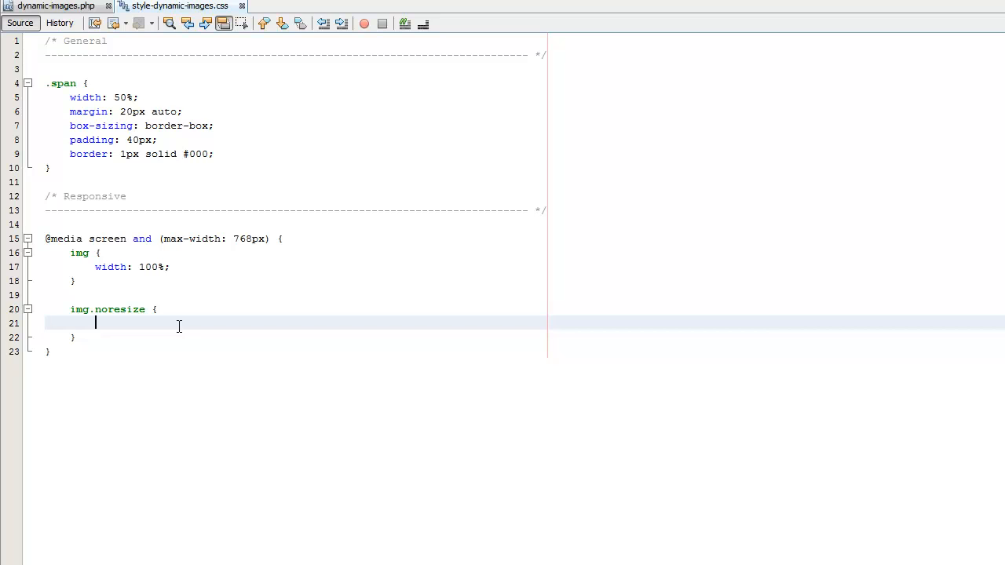
text(widt)
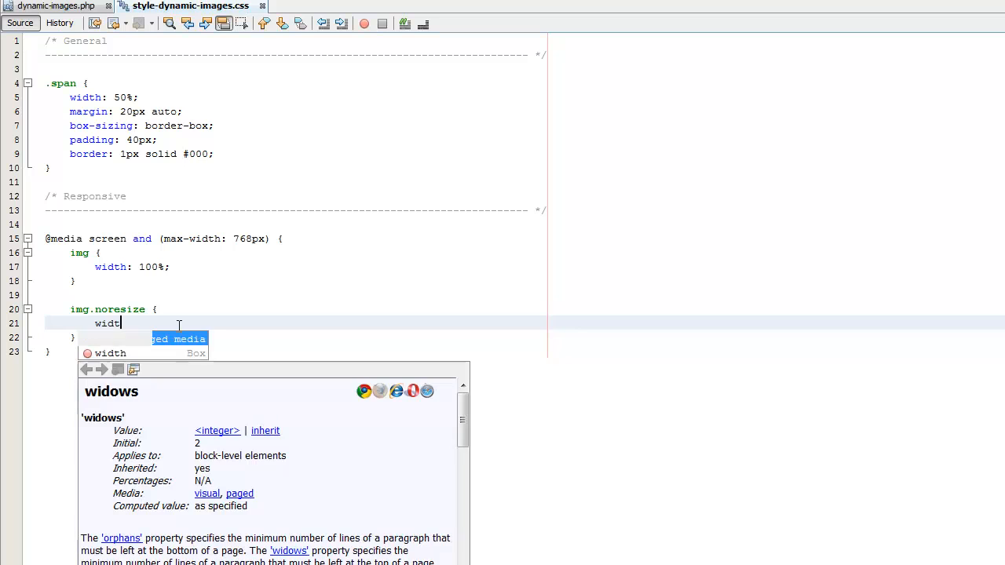
text(h: auto;)
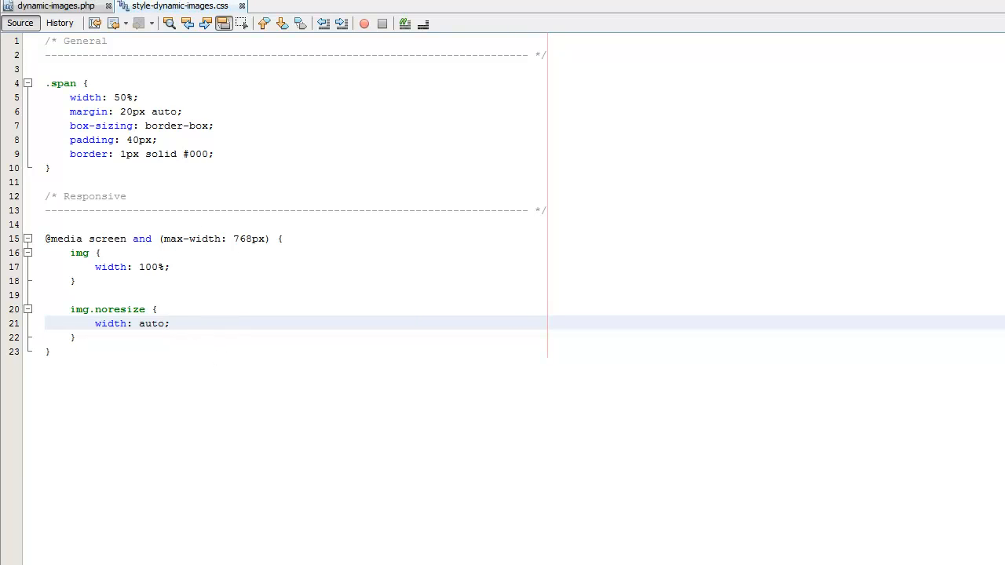
click(169, 324)
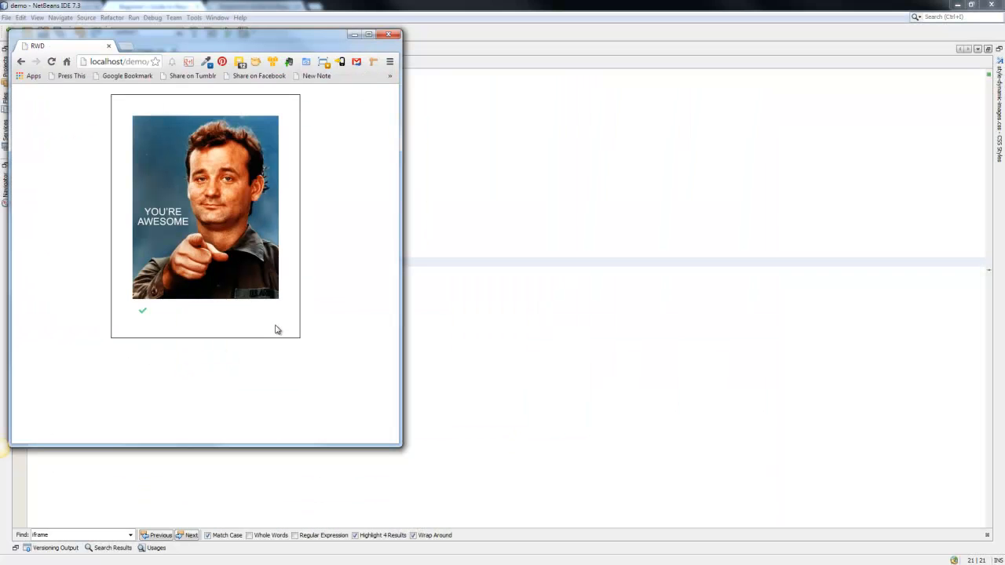
mouse_move(150, 307)
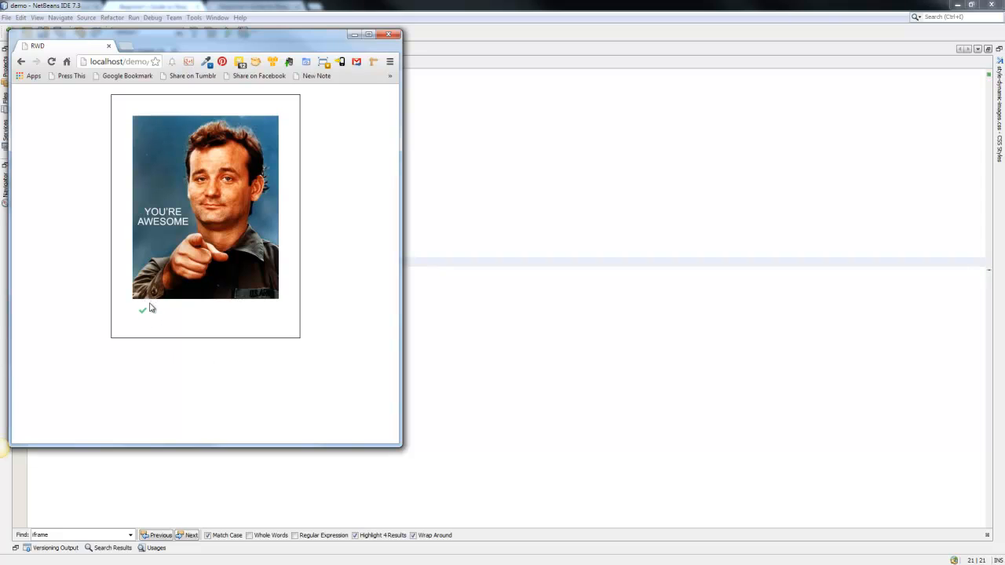
mouse_move(147, 309)
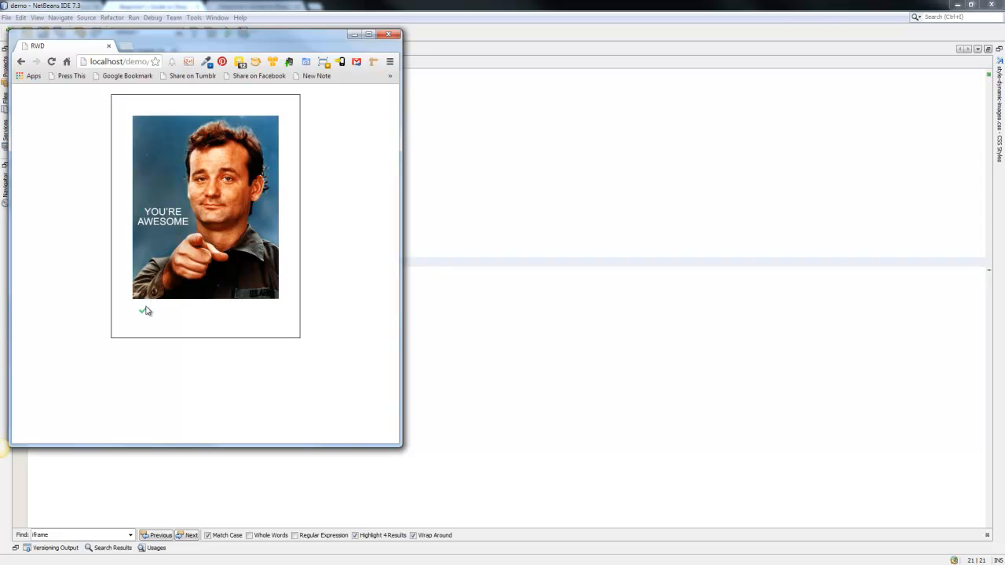
mouse_move(246, 377)
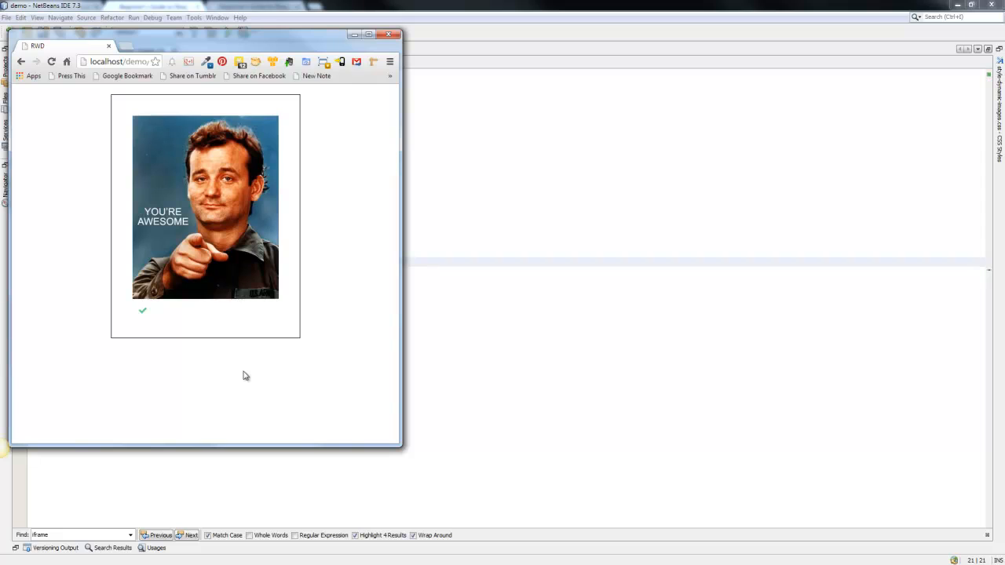
mouse_move(296, 322)
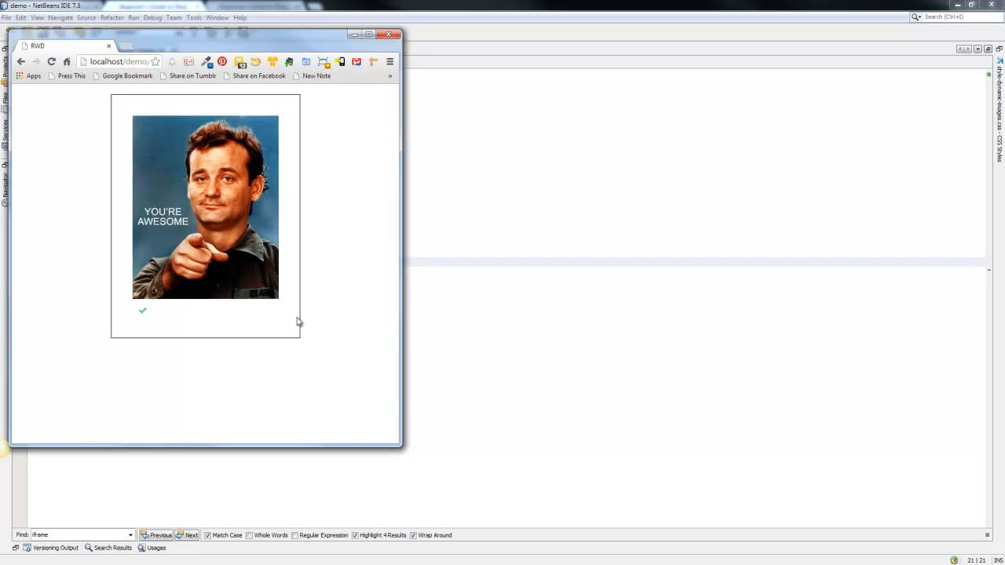
mouse_move(245, 325)
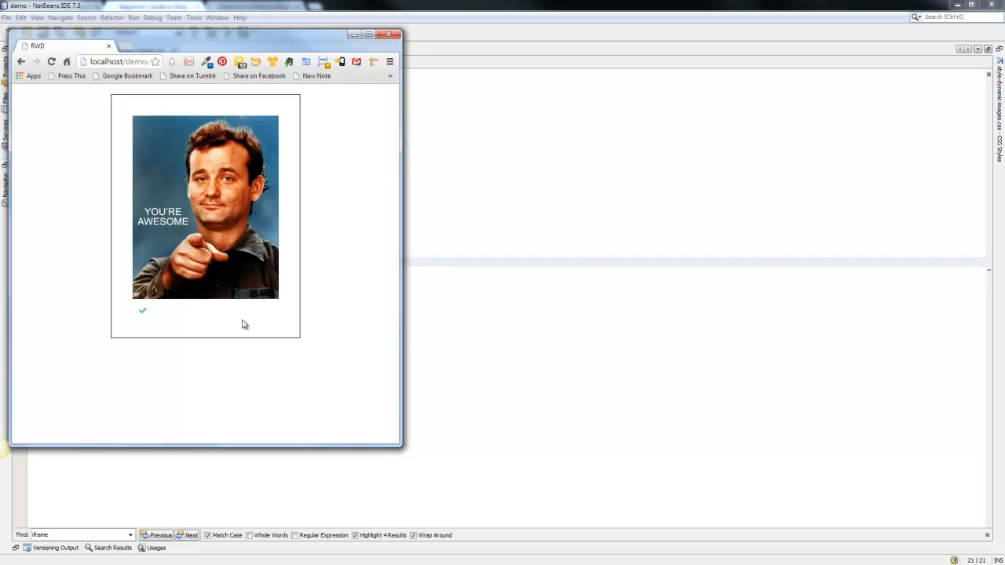
mouse_move(244, 325)
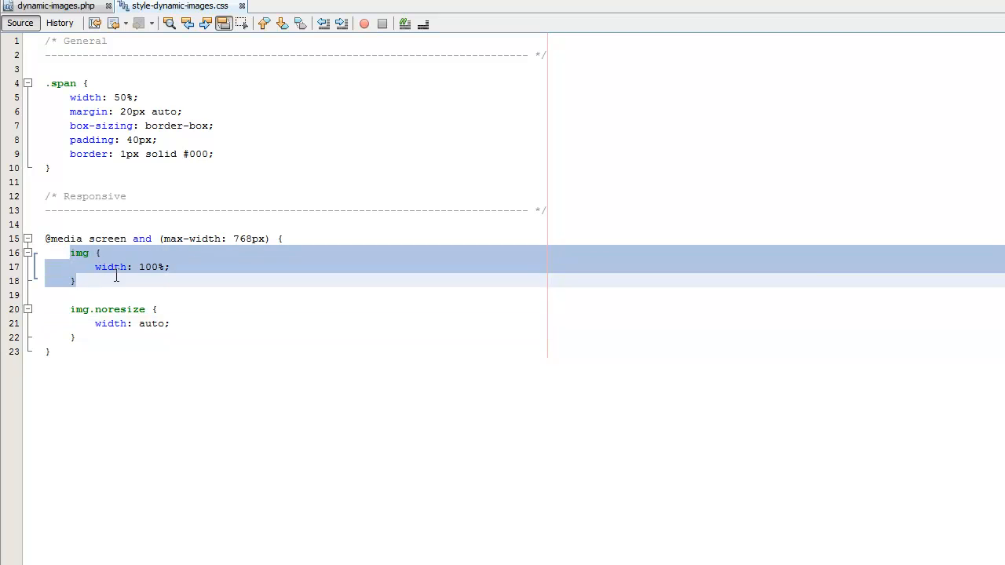
click(138, 267)
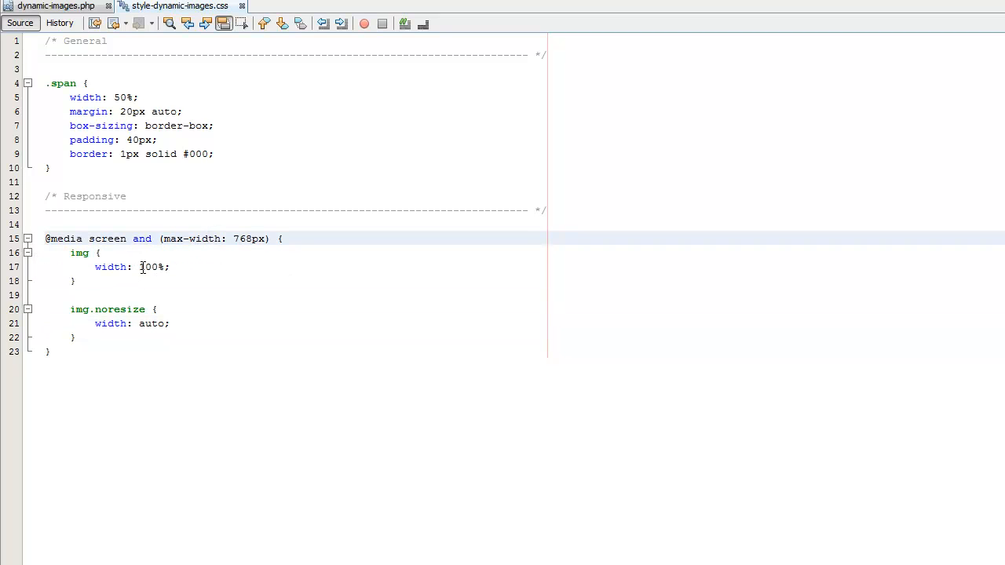
click(72, 336)
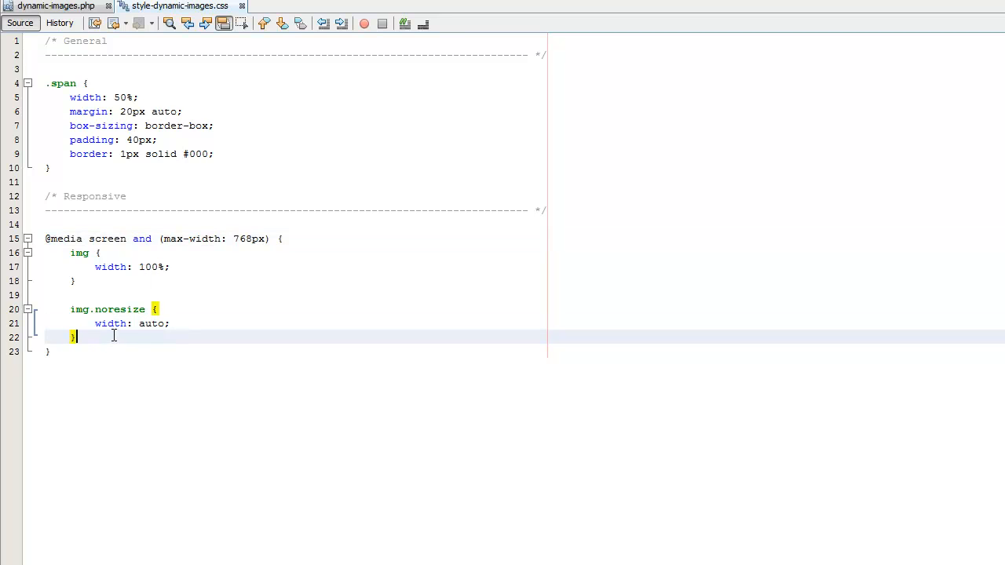
mouse_move(141, 226)
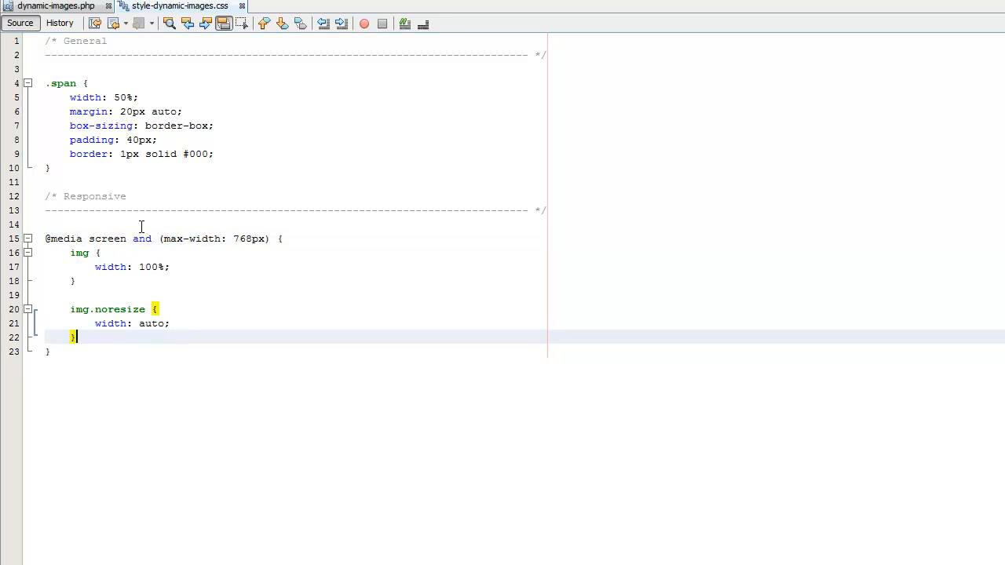
double_click(118, 308)
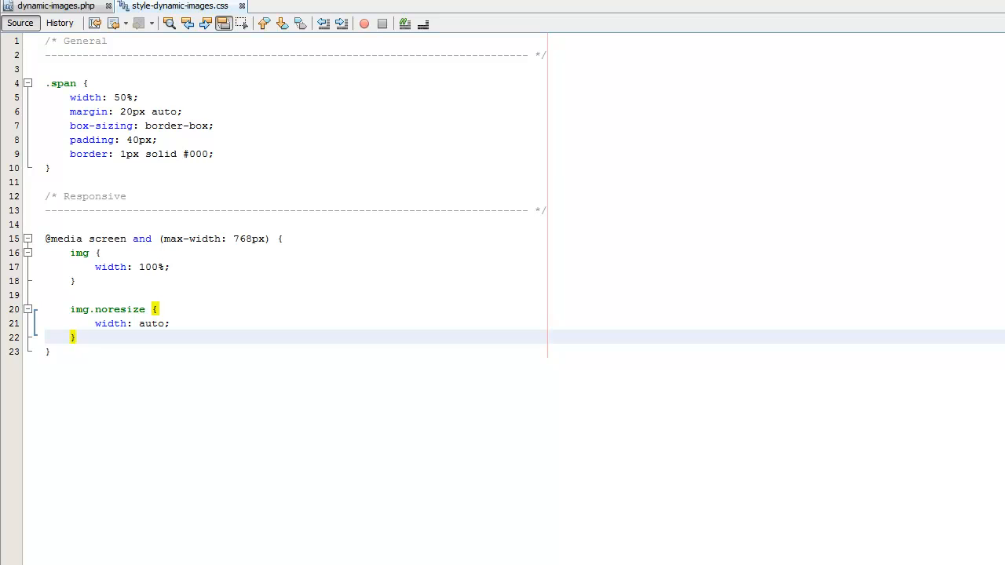
mouse_move(487, 438)
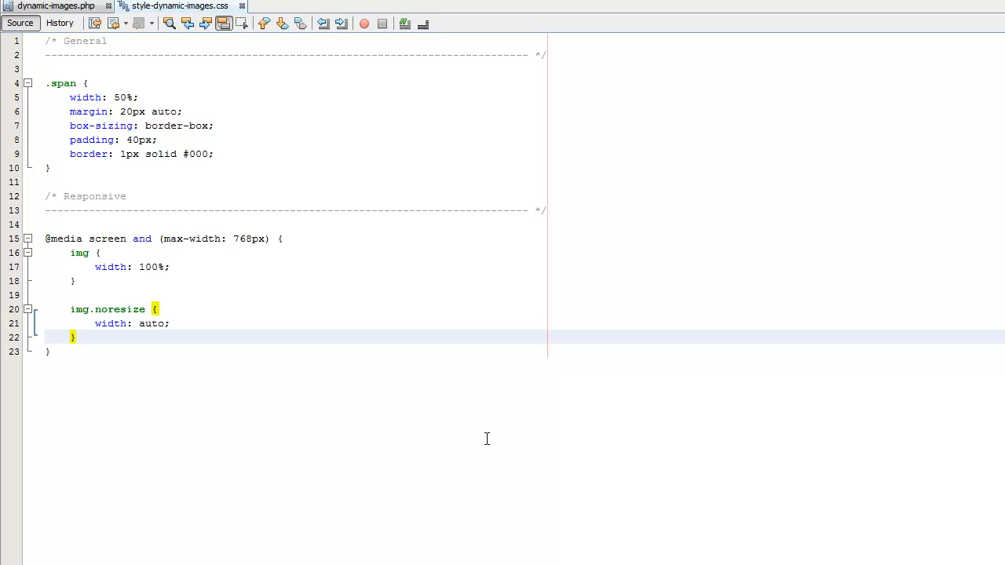
click(213, 154)
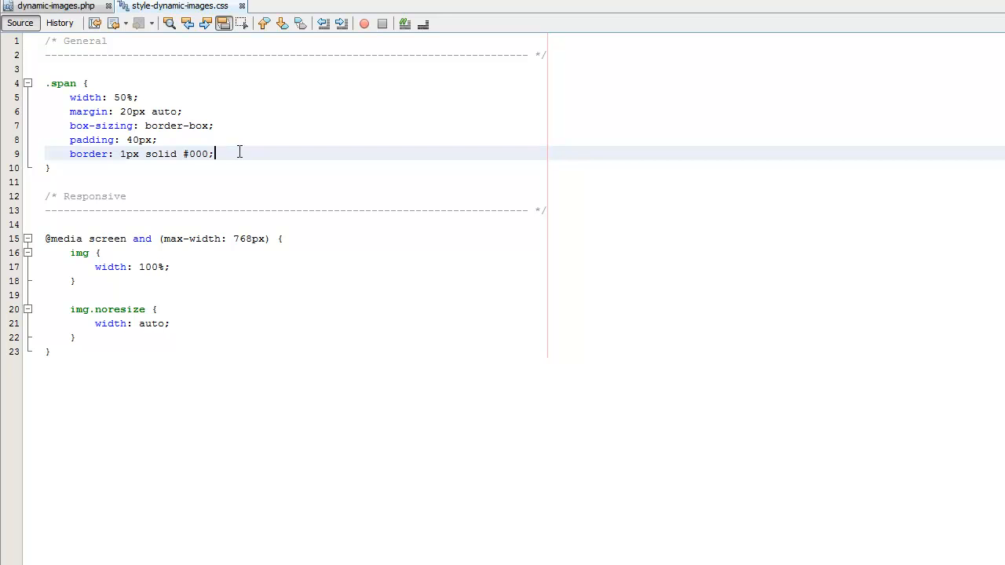
Give .span background: url('../images/awesome.jpg') no-repeat.
text(background: ur)
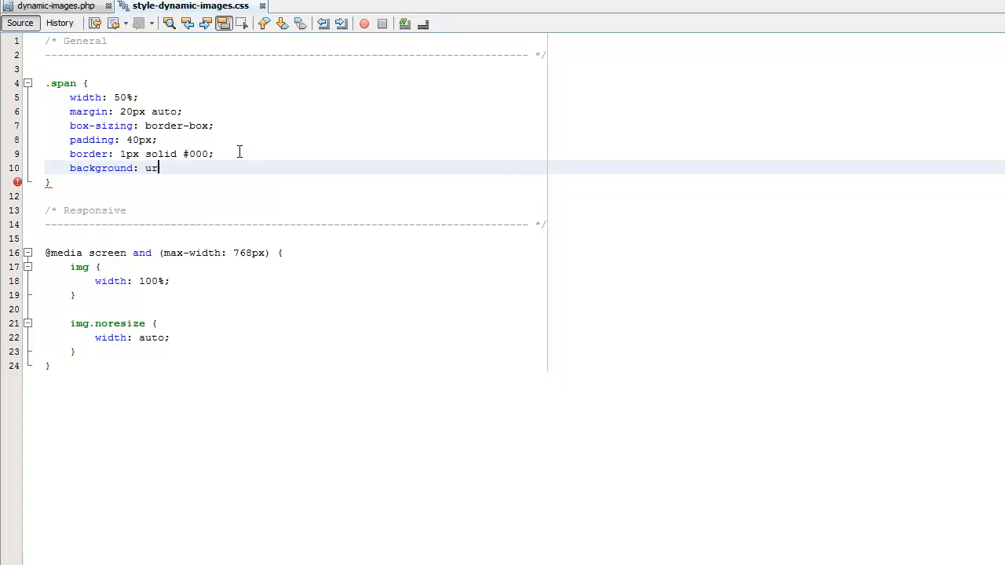
text(l(')
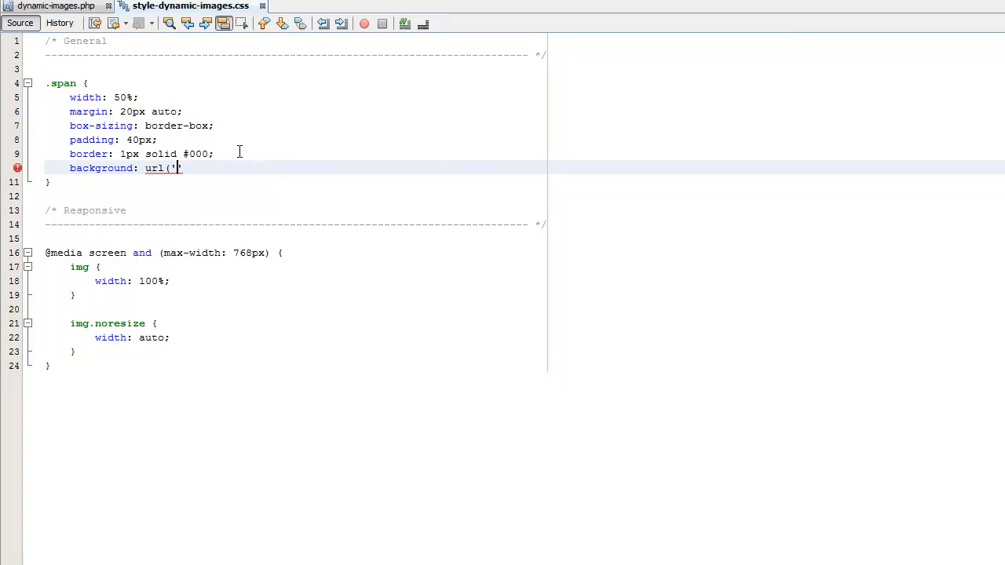
text(ima)
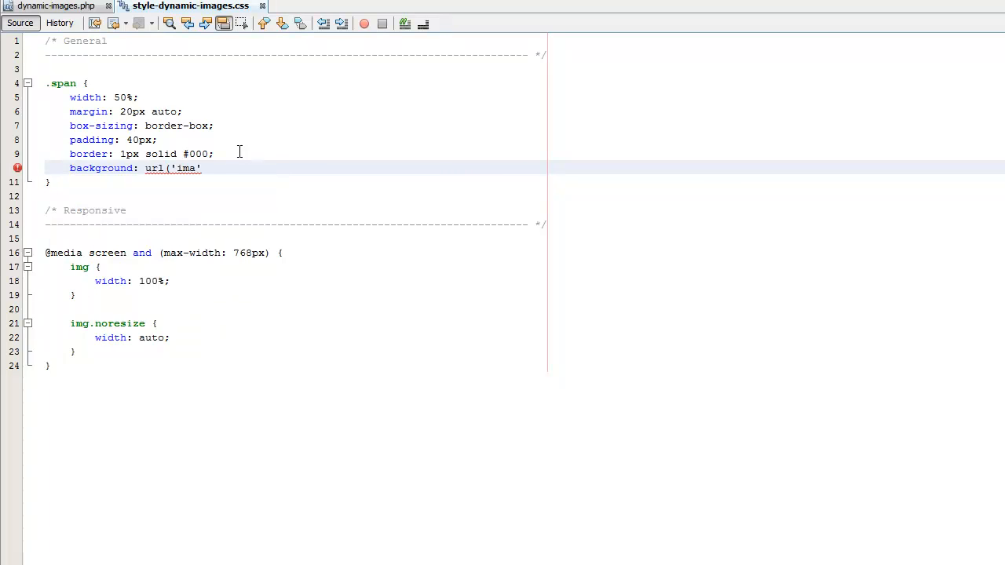
text(...)
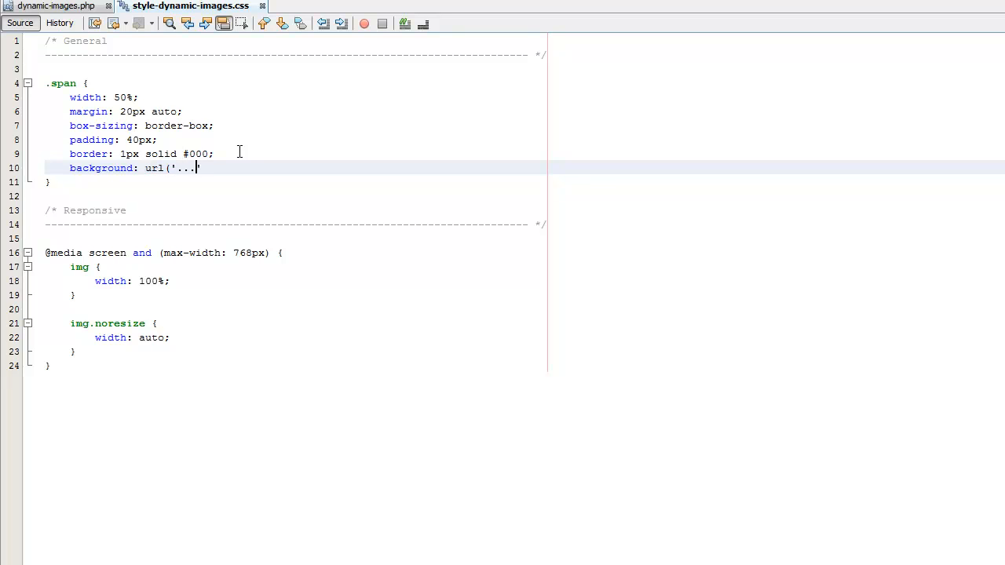
text(../images/)
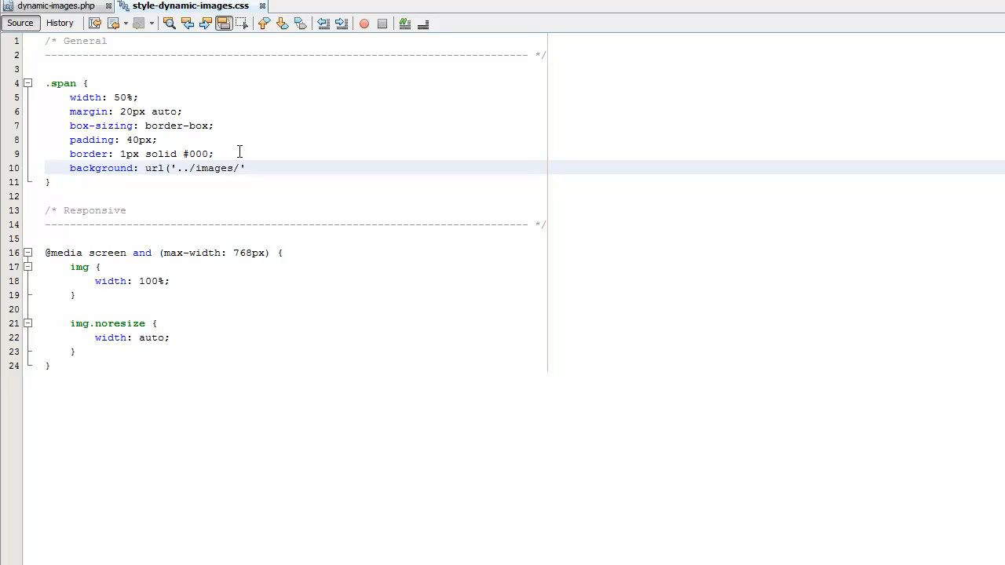
text(awesome)
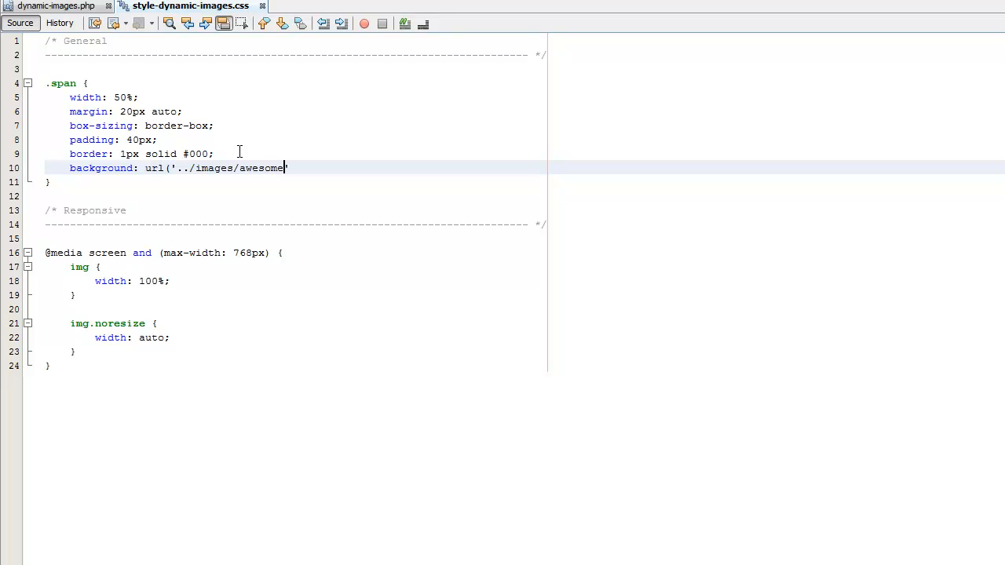
text(.jpg'))
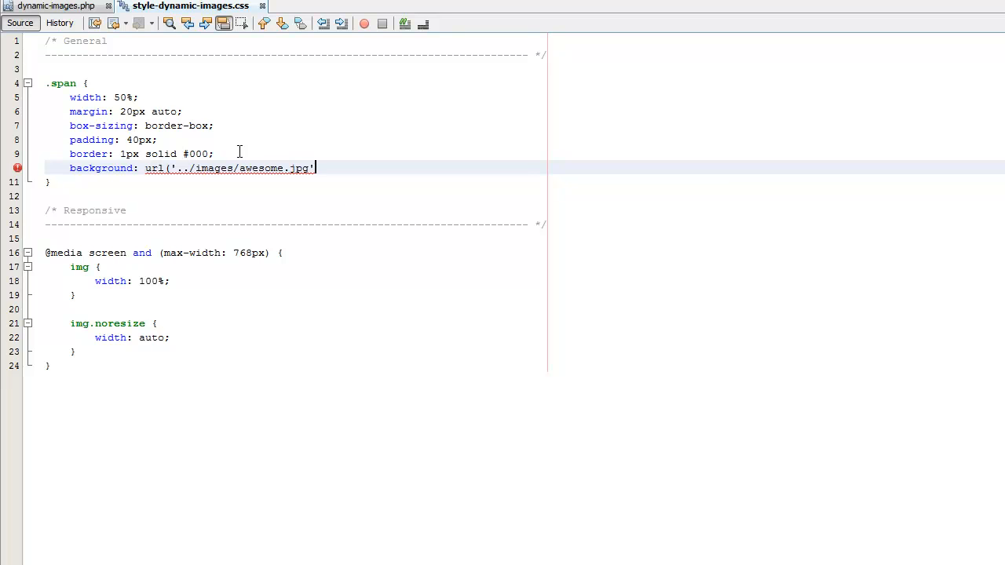
text(no-repeat;)
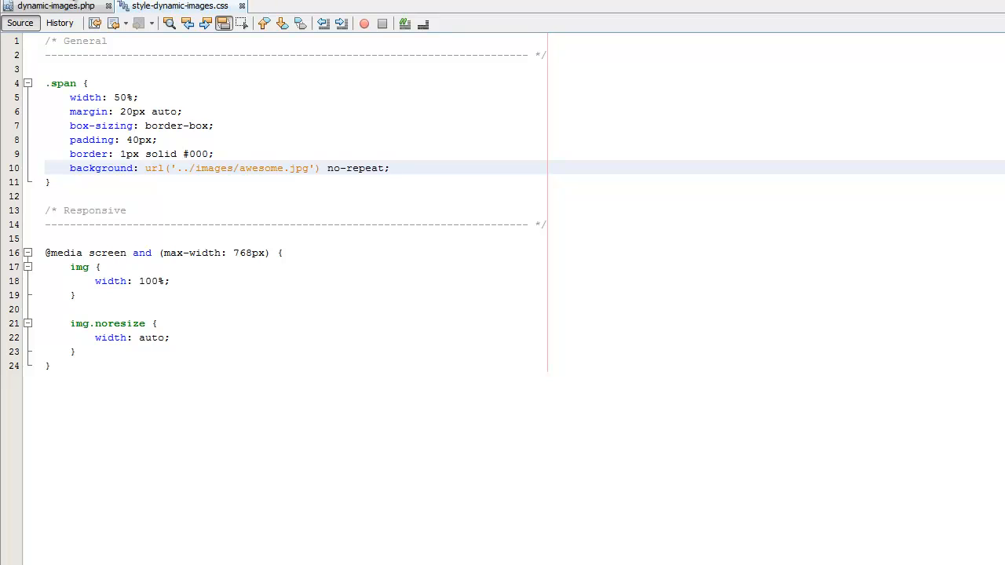
click(55, 6)
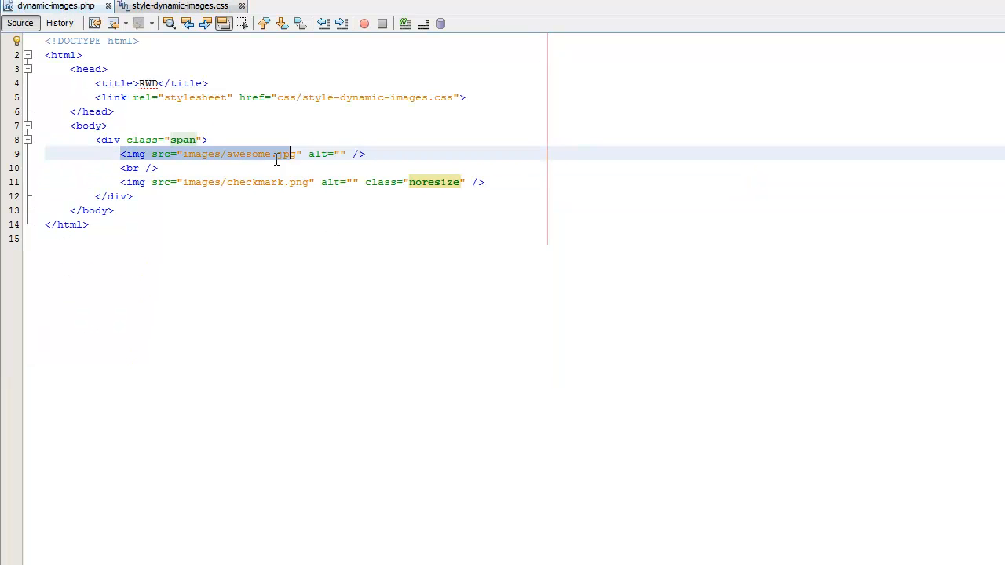
Delete the img and br lines inside the span div, then add height: 500px to .span.
key(Delete)
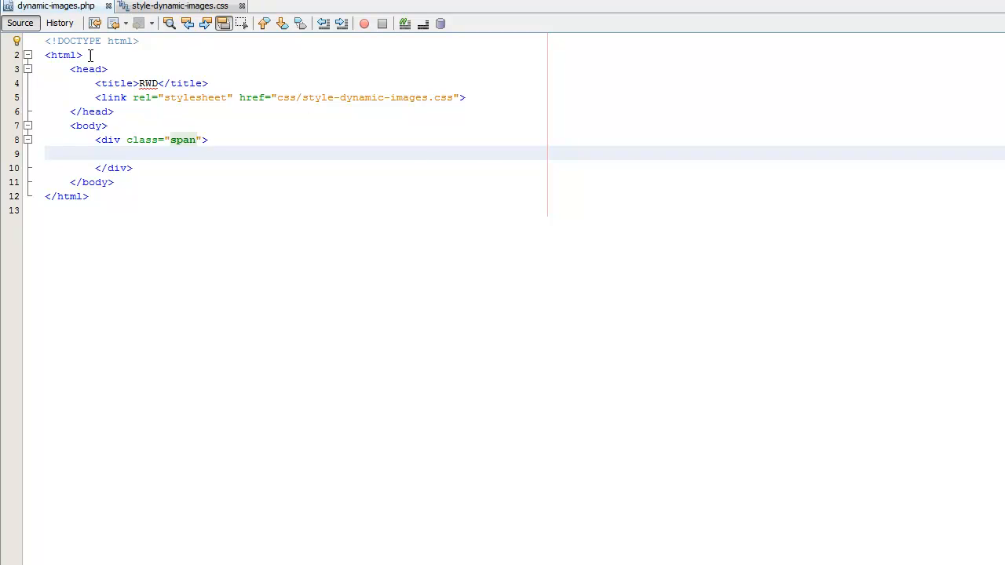
click(179, 7)
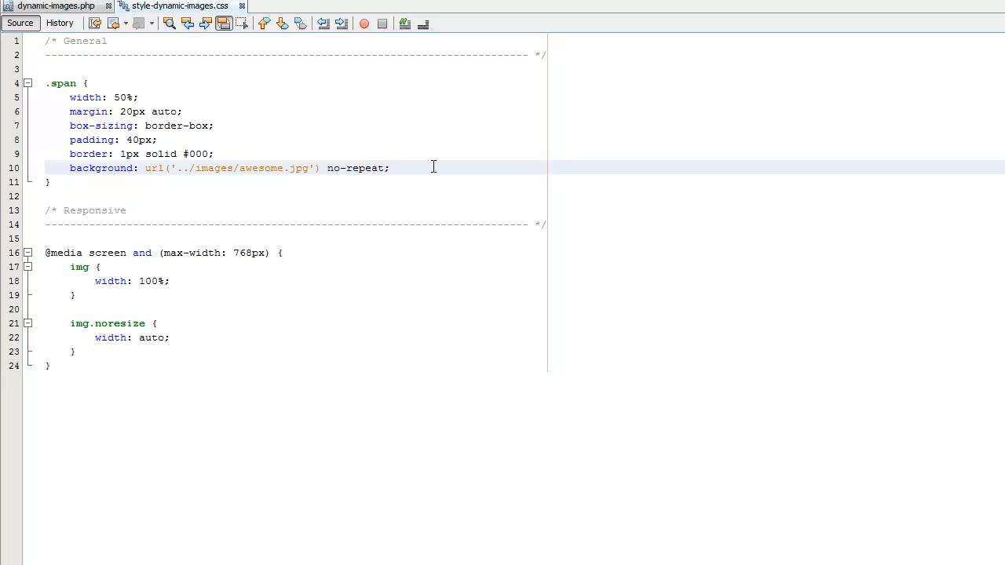
text(h)
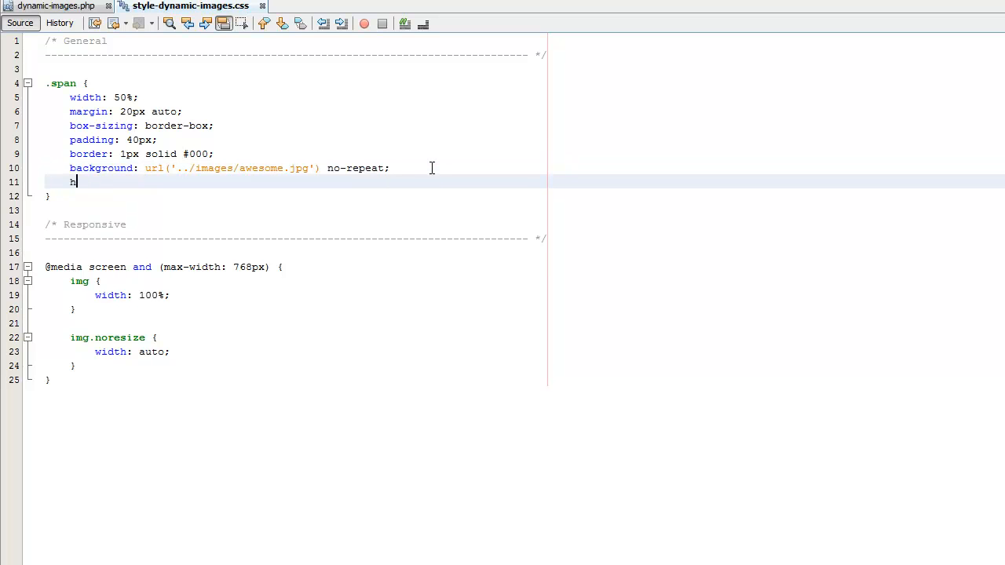
text(eight:)
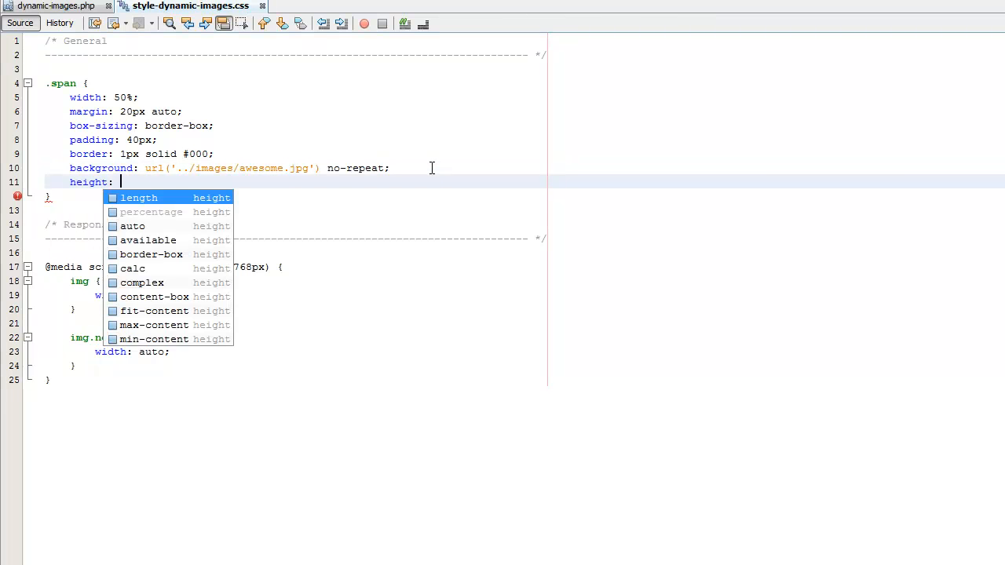
text(500px;)
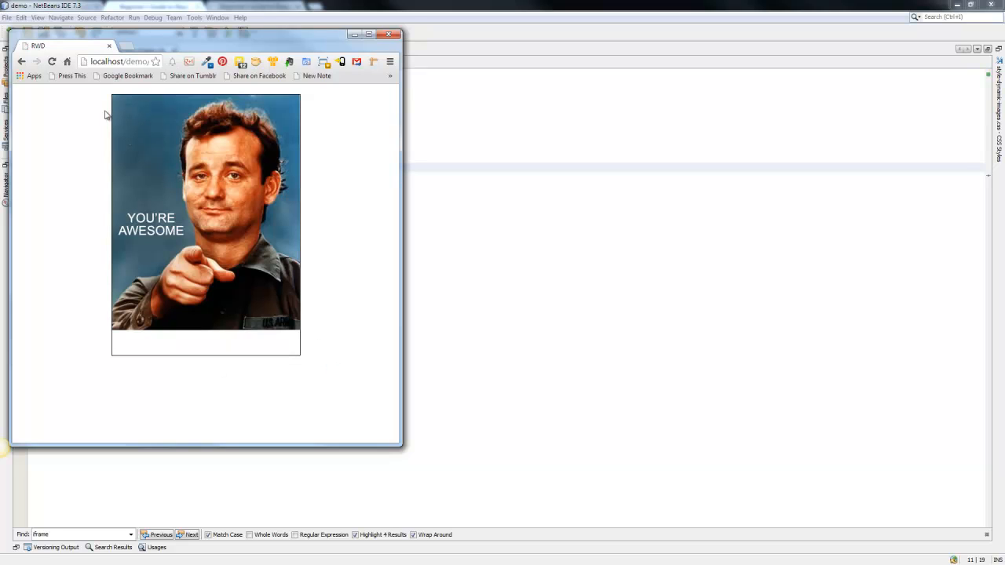
mouse_move(110, 339)
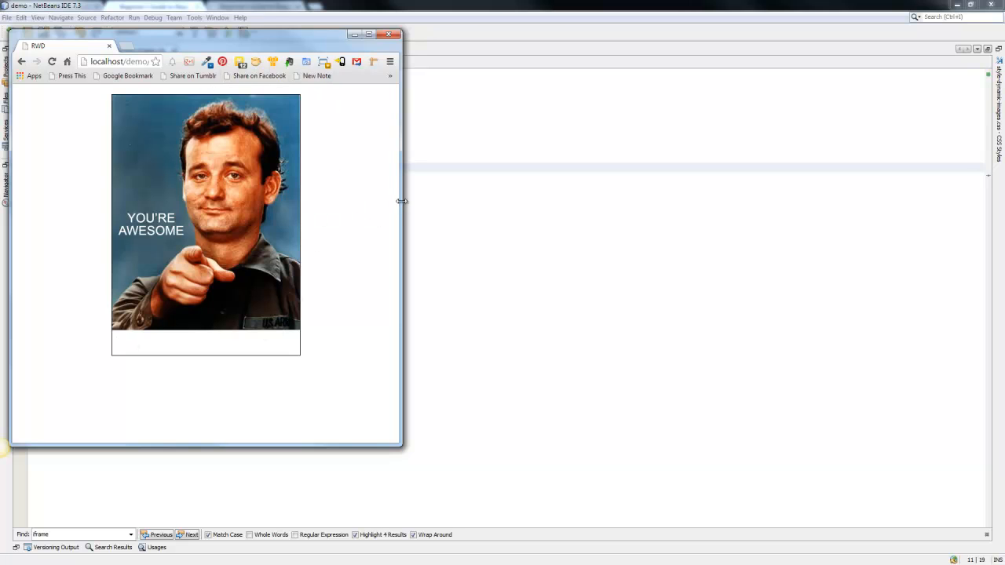
Resize the Chrome window wider and back to see how the span's background picture behaves.
drag(402, 201, 519, 202)
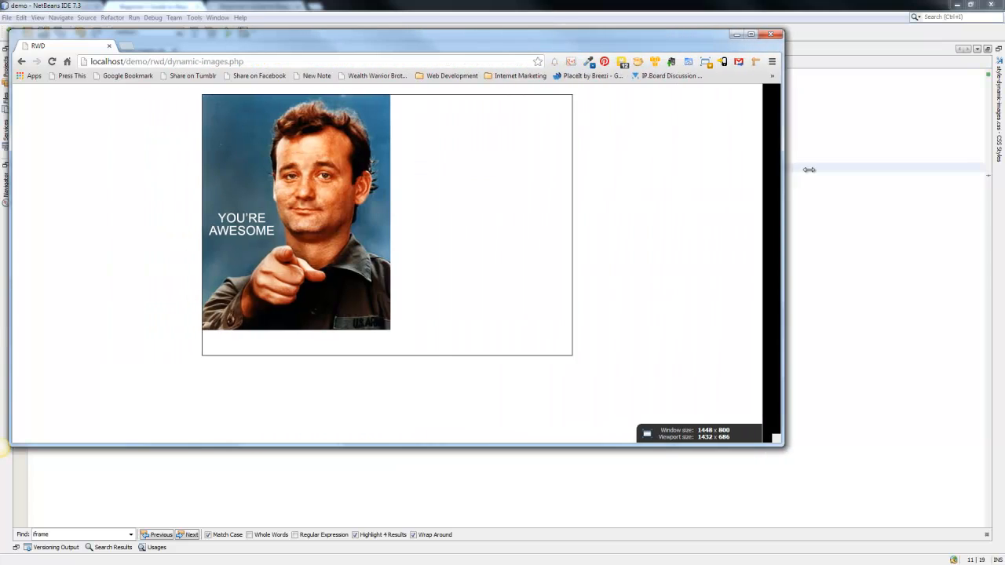
drag(772, 220, 452, 219)
text(background-size: 1)
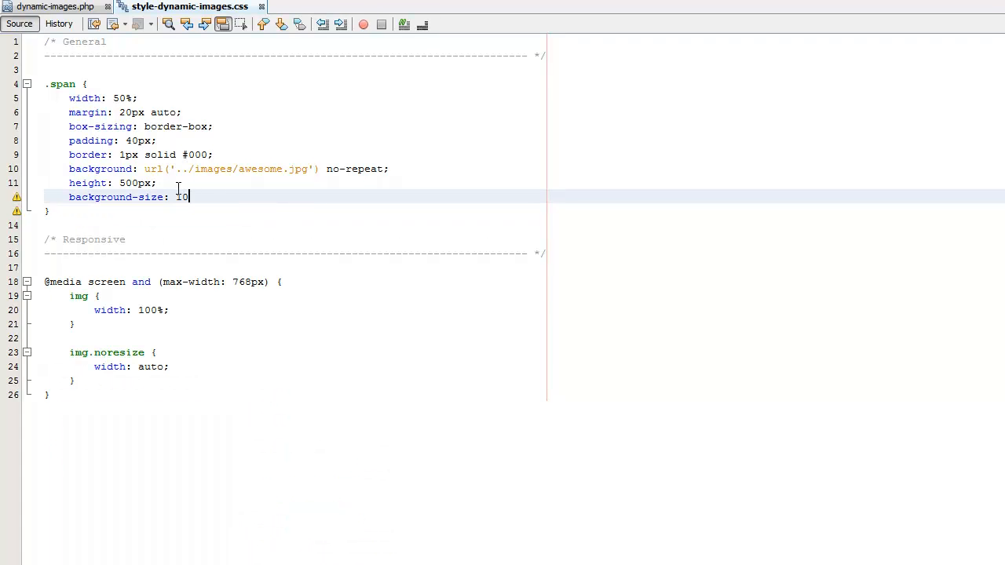
Add background-size: 100% to .span and resize Chrome to test the background scaling.
text(0%;)
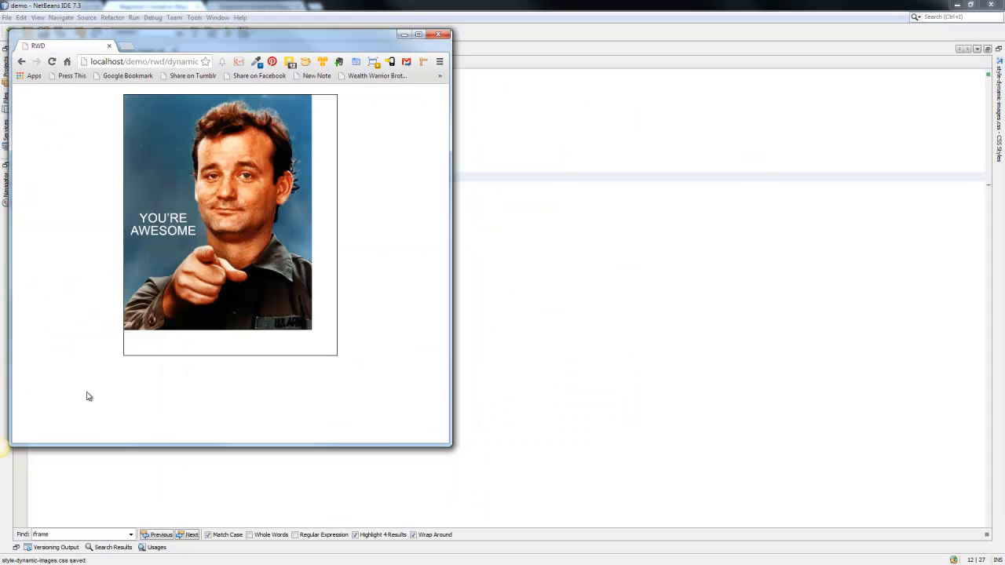
click(50, 62)
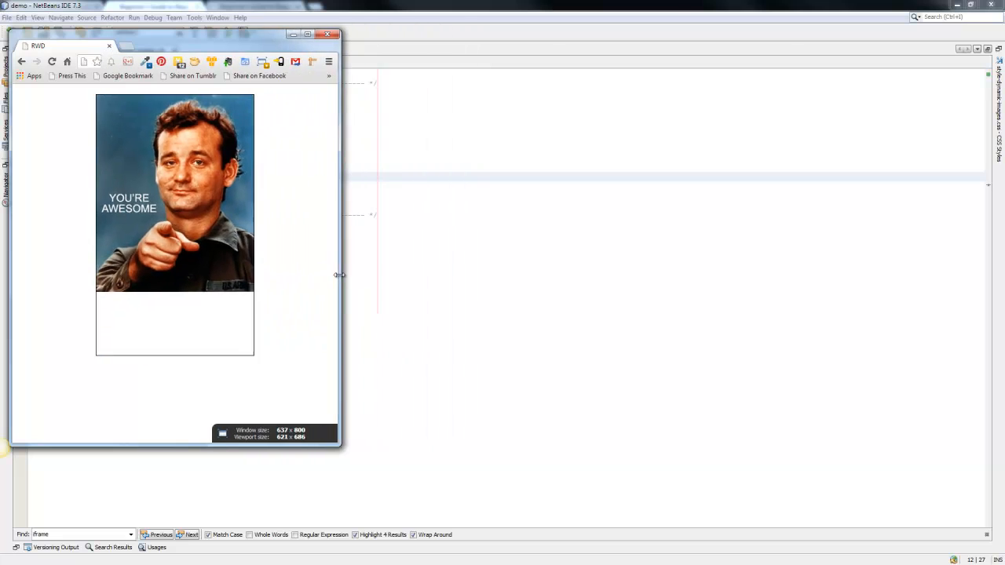
drag(340, 275, 521, 267)
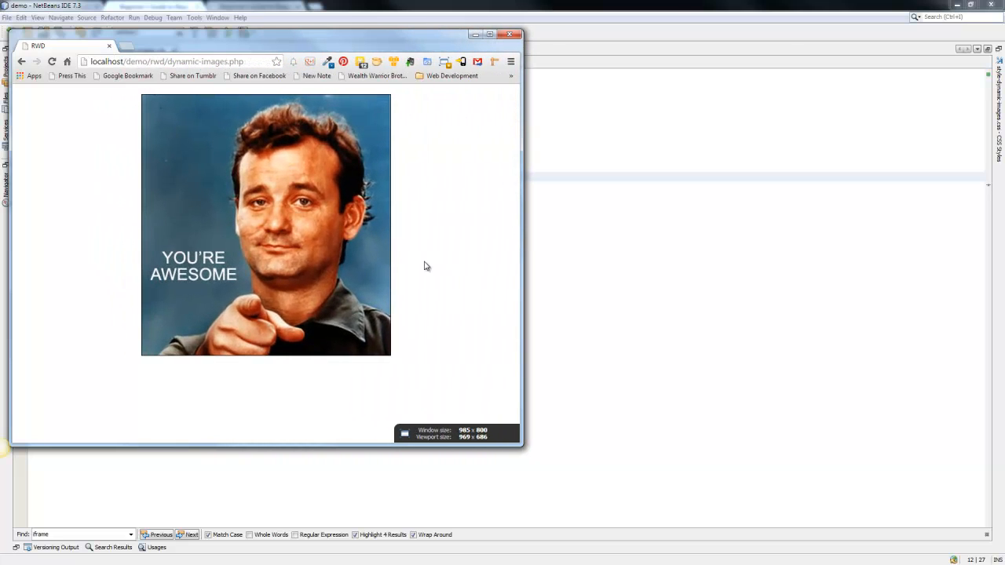
mouse_move(255, 228)
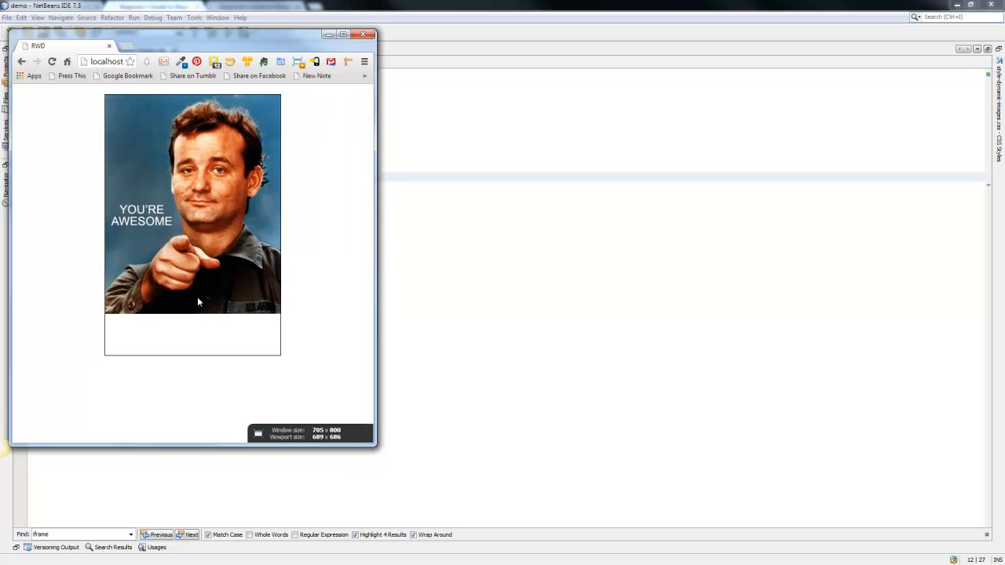
drag(377, 235, 464, 236)
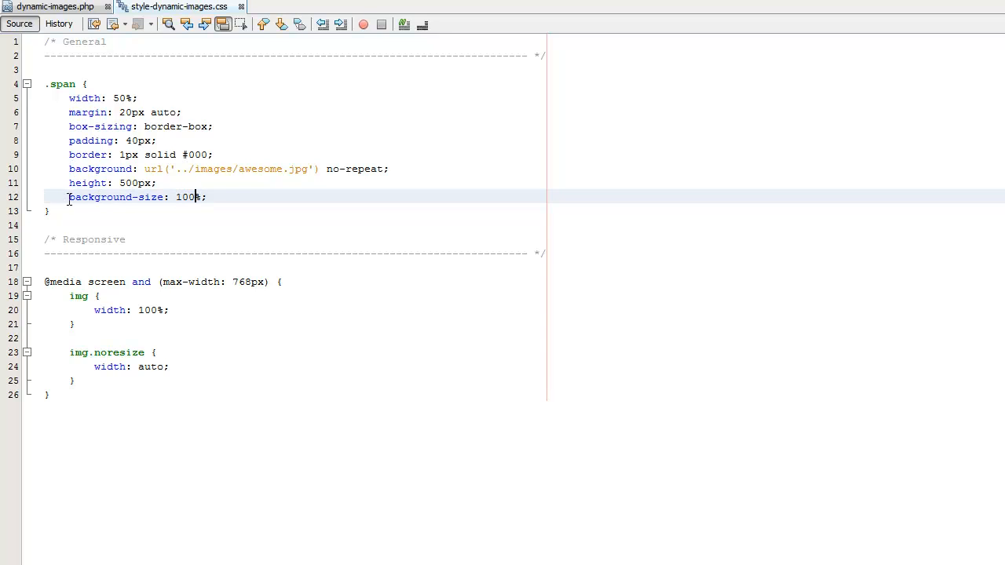
double_click(117, 198)
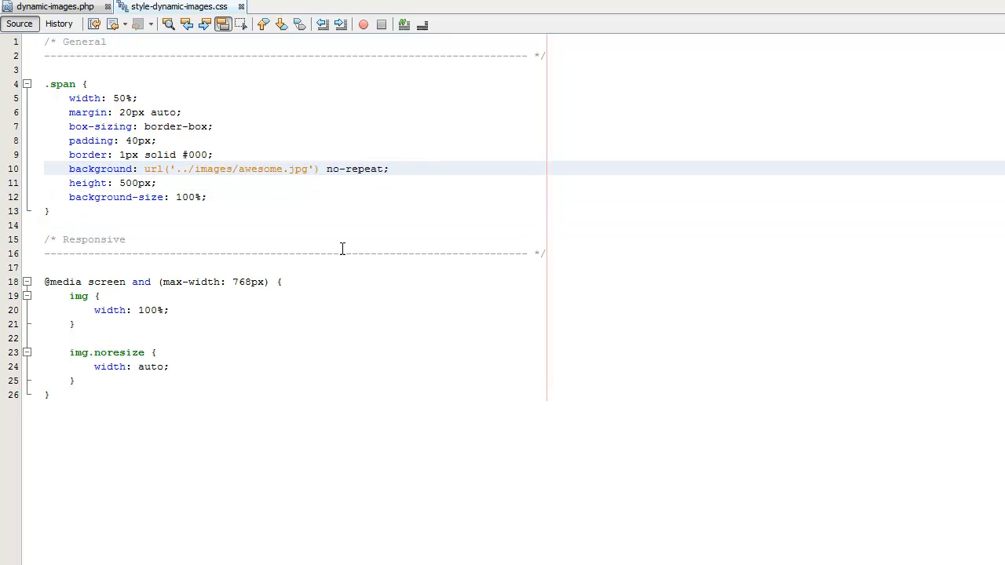
click(389, 170)
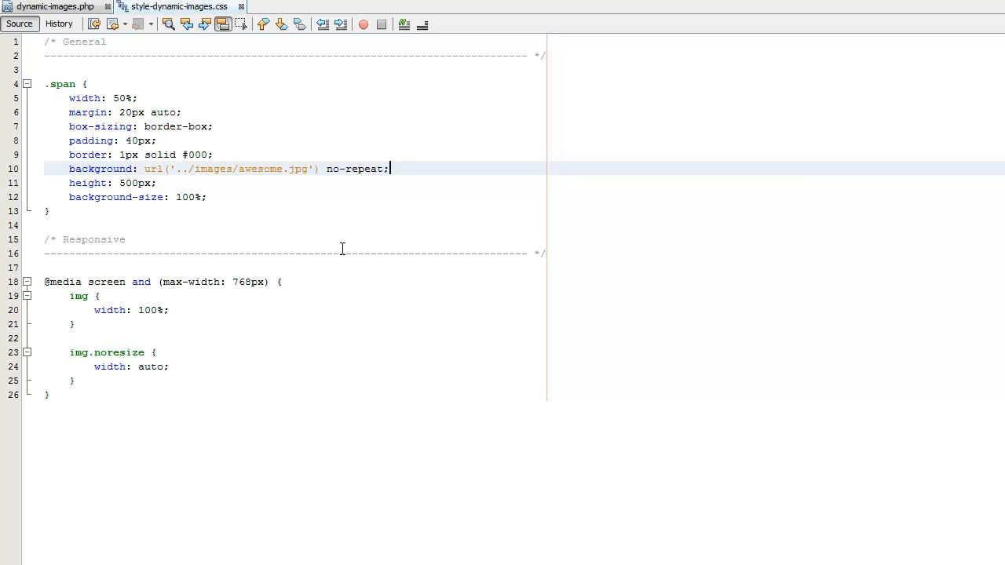